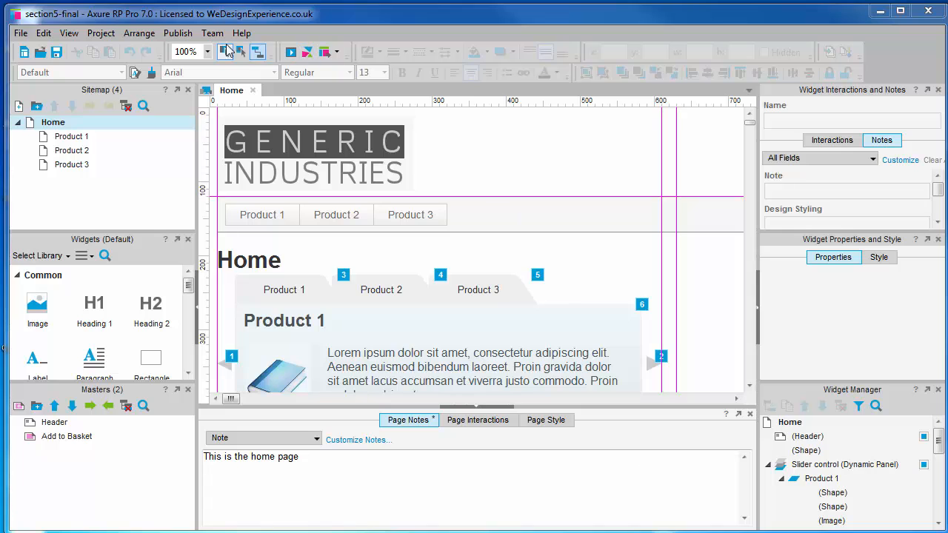
# Bring up the Publish menu's publishing options for the section3-final prototype
pyautogui.click(178, 32)
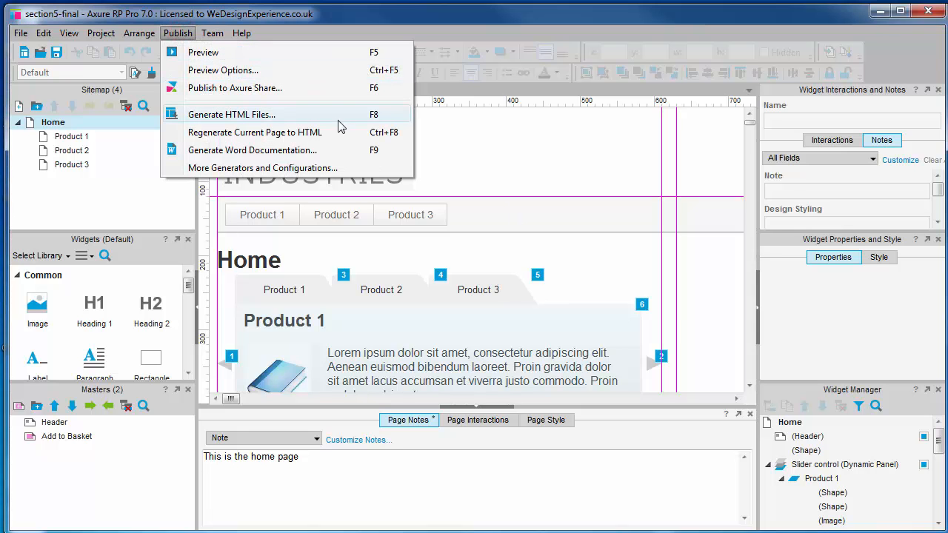
pyautogui.moveTo(361, 117)
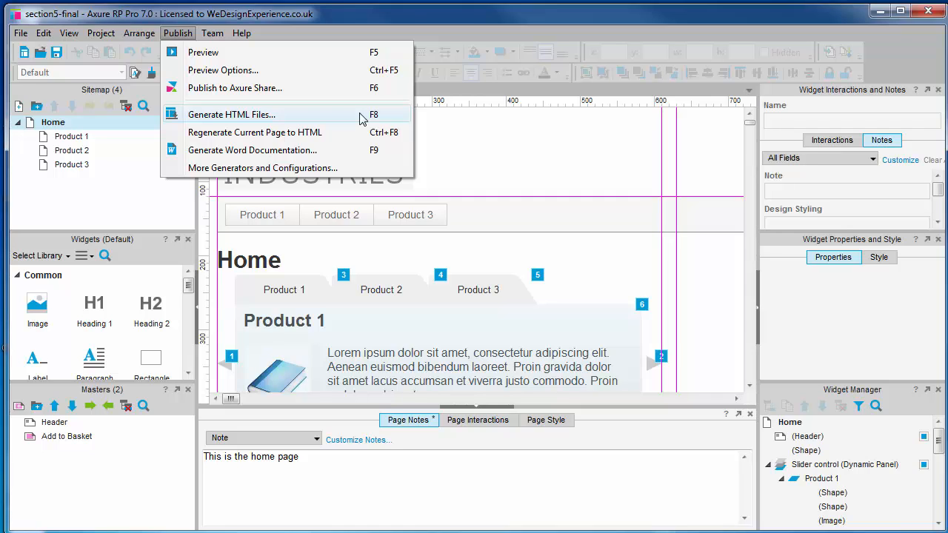
pyautogui.moveTo(349, 145)
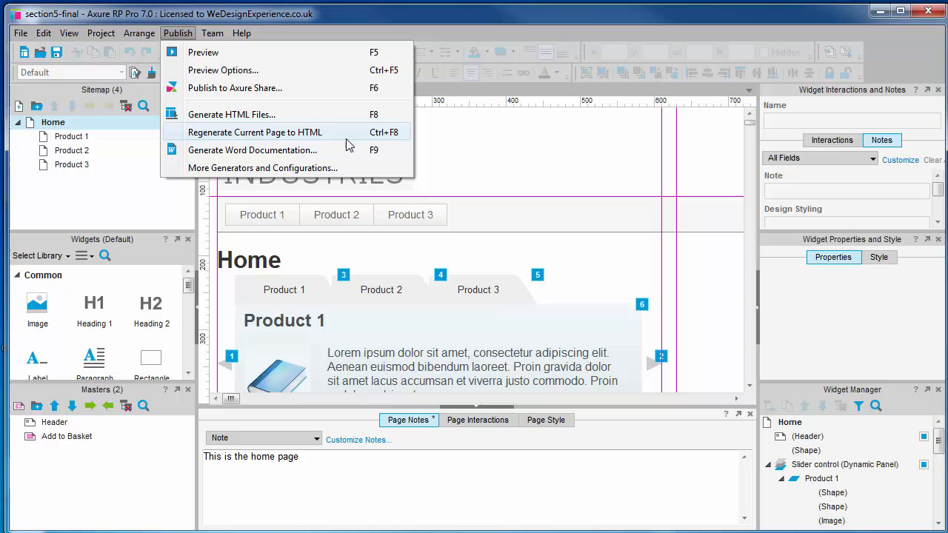
pyautogui.moveTo(362, 175)
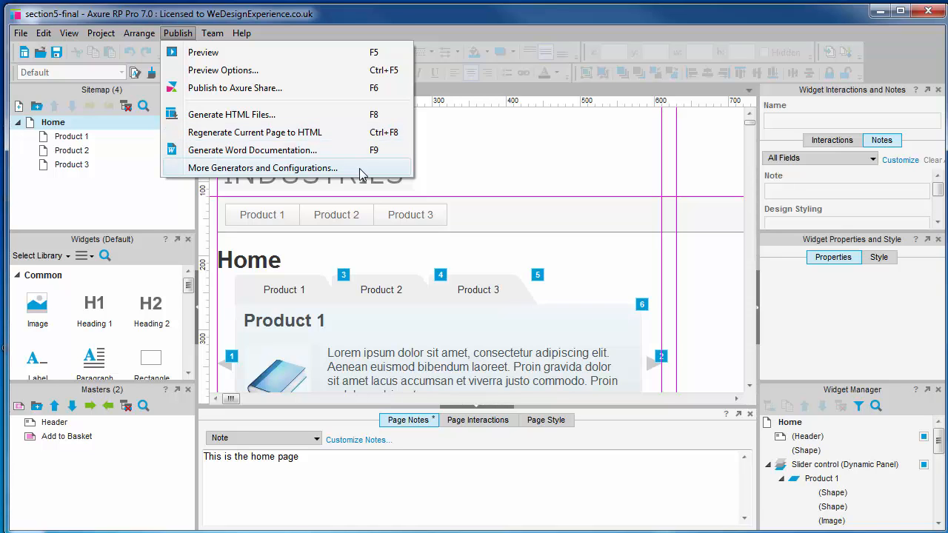
# Create a new HTML generator configuration in More Generators and name it 'Visual designers'
pyautogui.click(262, 167)
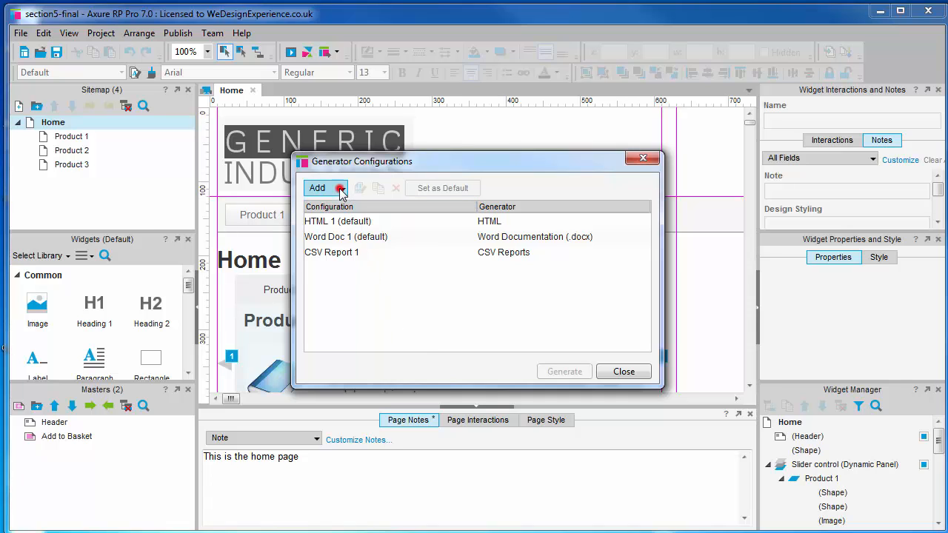
pyautogui.click(317, 187)
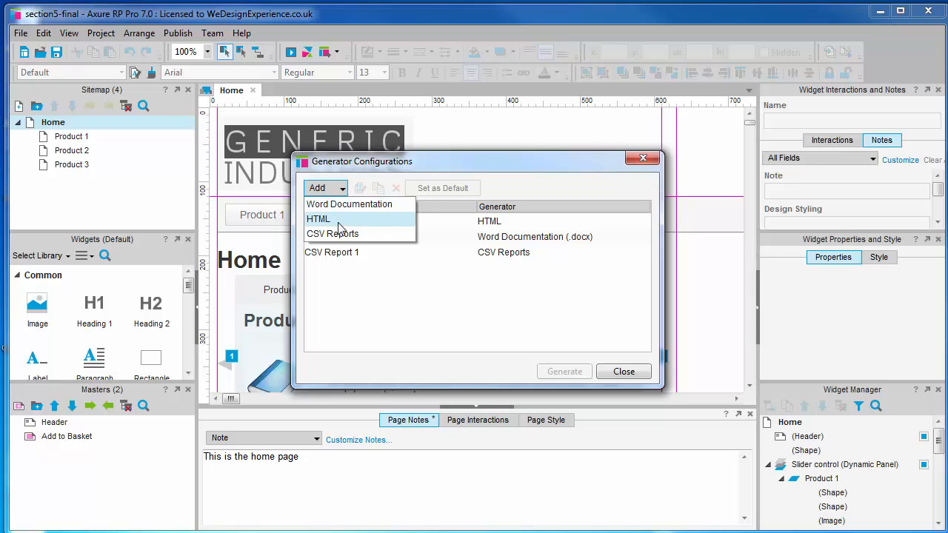
pyautogui.moveTo(332, 234)
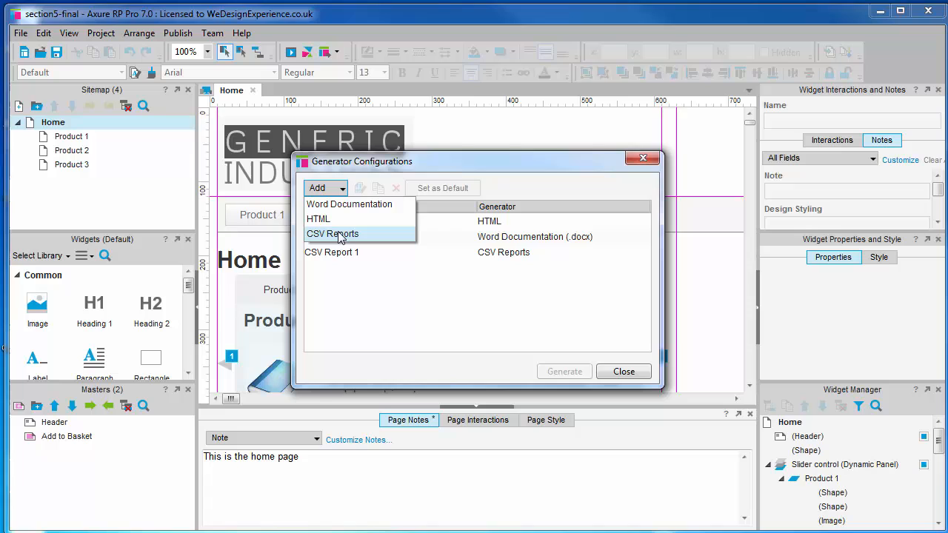
pyautogui.click(317, 219)
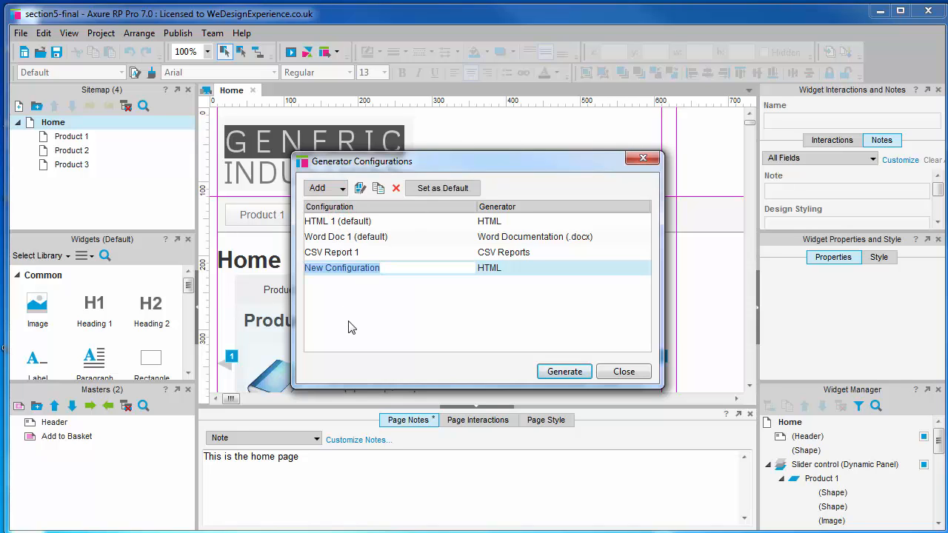
pyautogui.write('Visual')
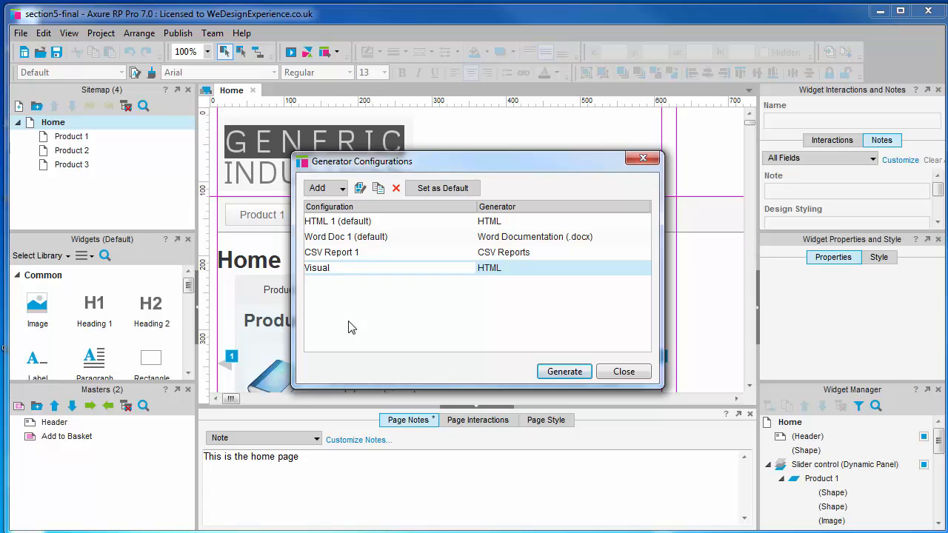
pyautogui.write('designers')
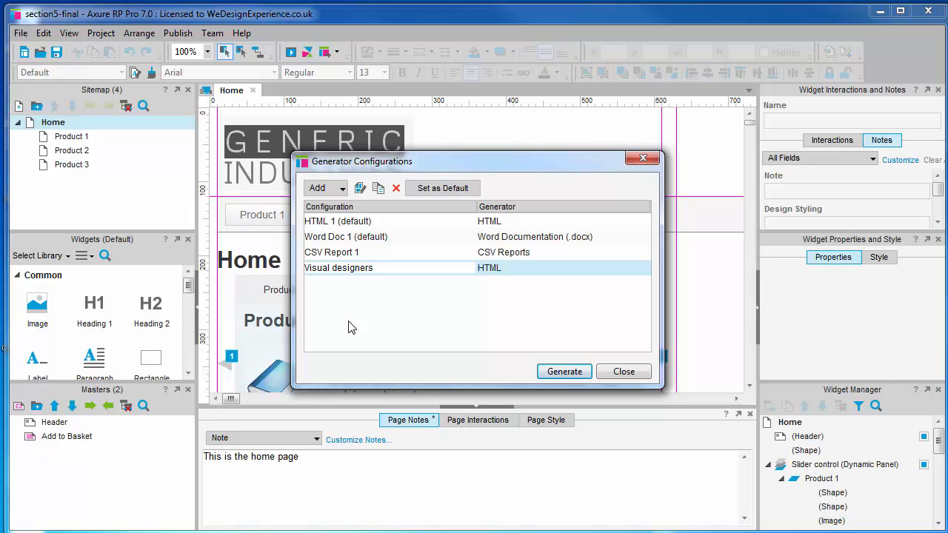
pyautogui.doubleClick(337, 267)
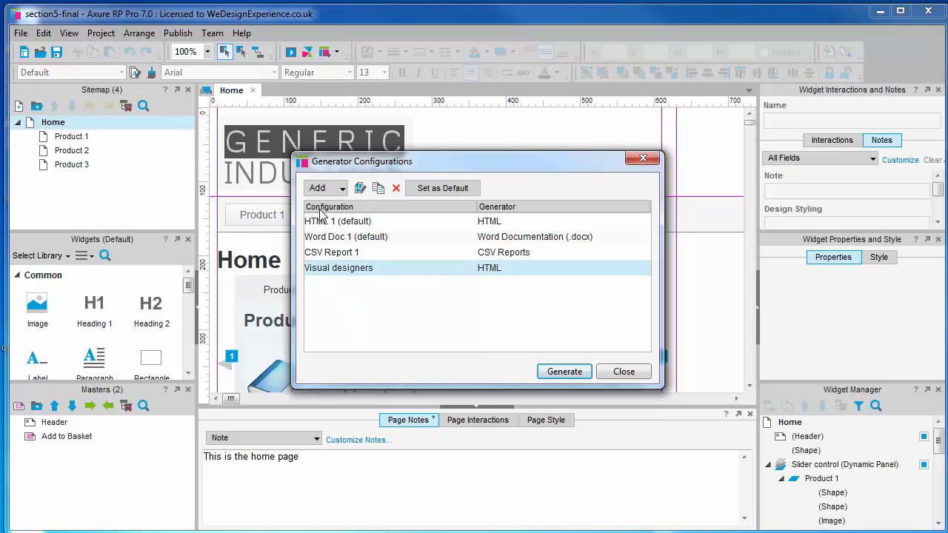
# Create an HTML configuration named 'Project managers' and set Visual designers as the default
pyautogui.click(326, 187)
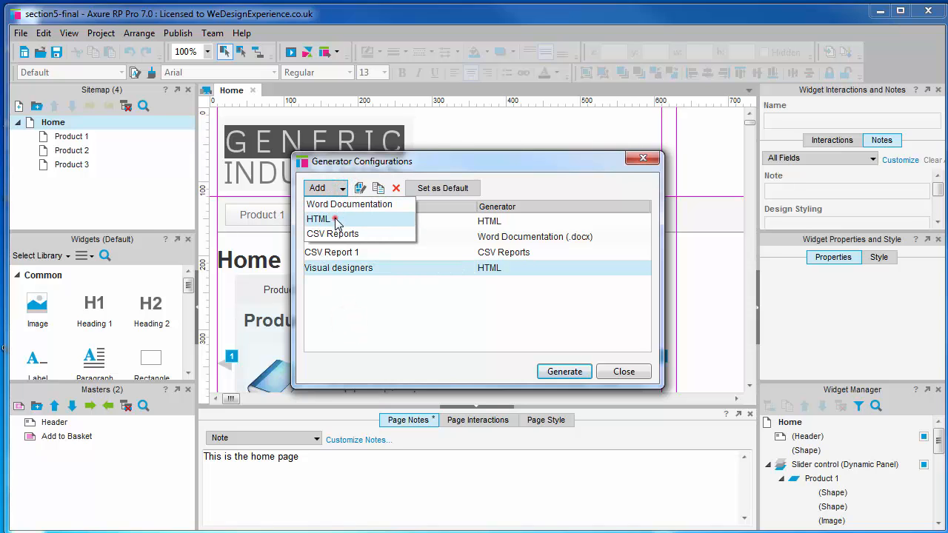
pyautogui.click(317, 219)
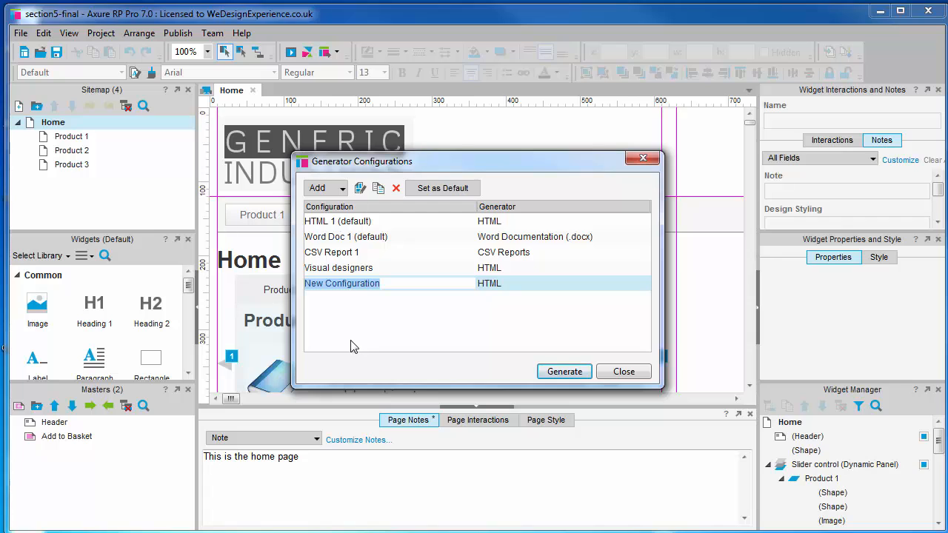
pyautogui.write('Project man')
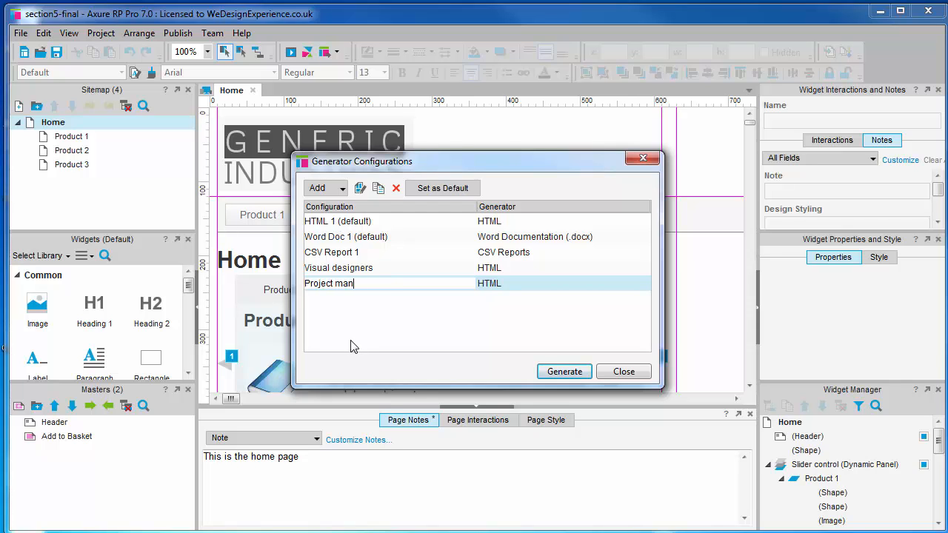
pyautogui.write('agers')
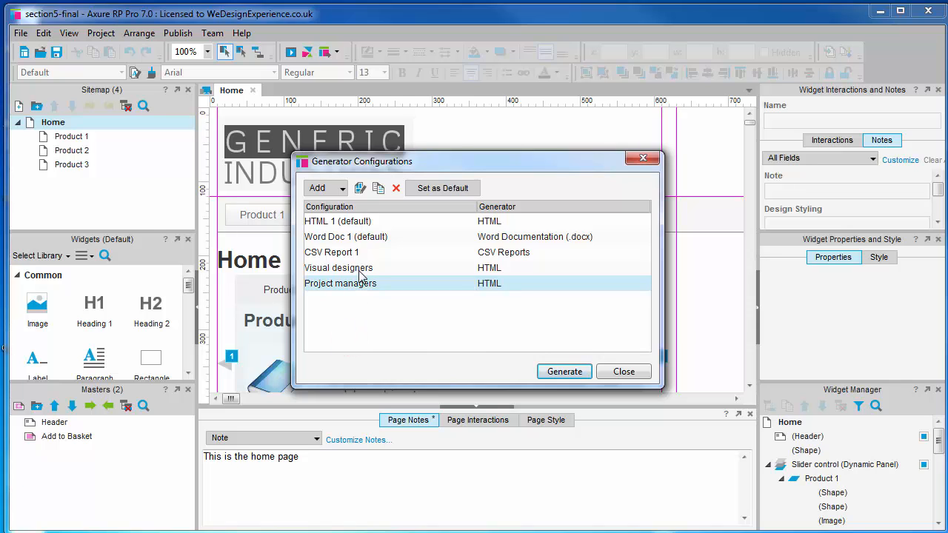
pyautogui.click(338, 267)
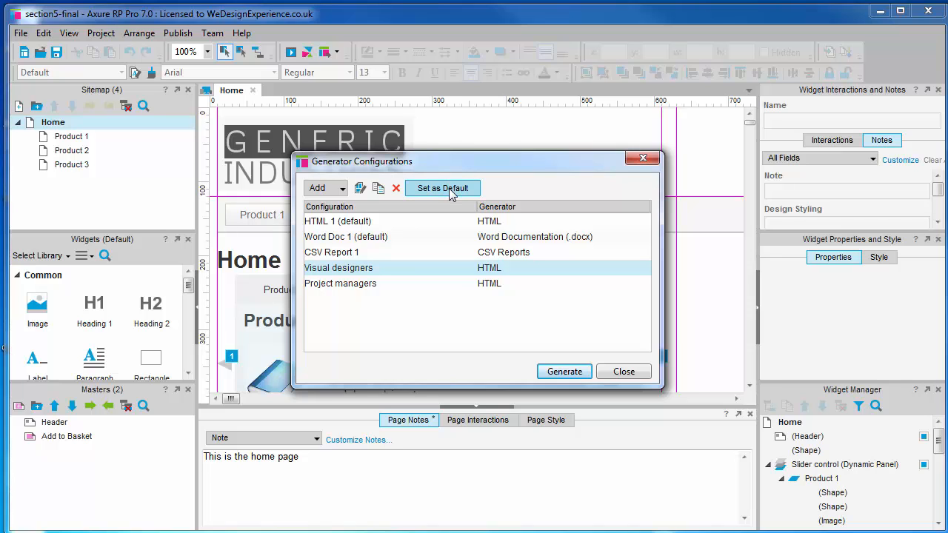
pyautogui.click(442, 187)
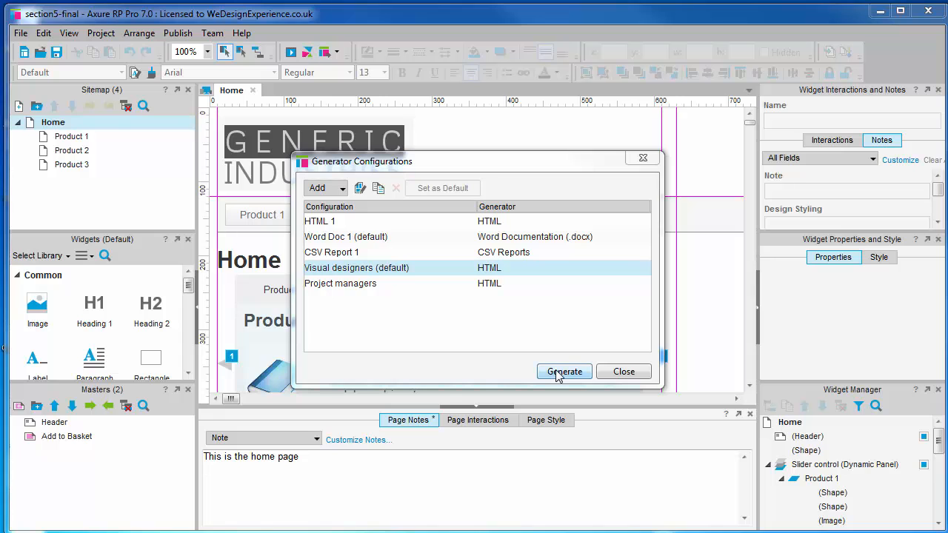
# Start generating Visual designers HTML, keeping the existing section5-final destination folder
pyautogui.click(563, 370)
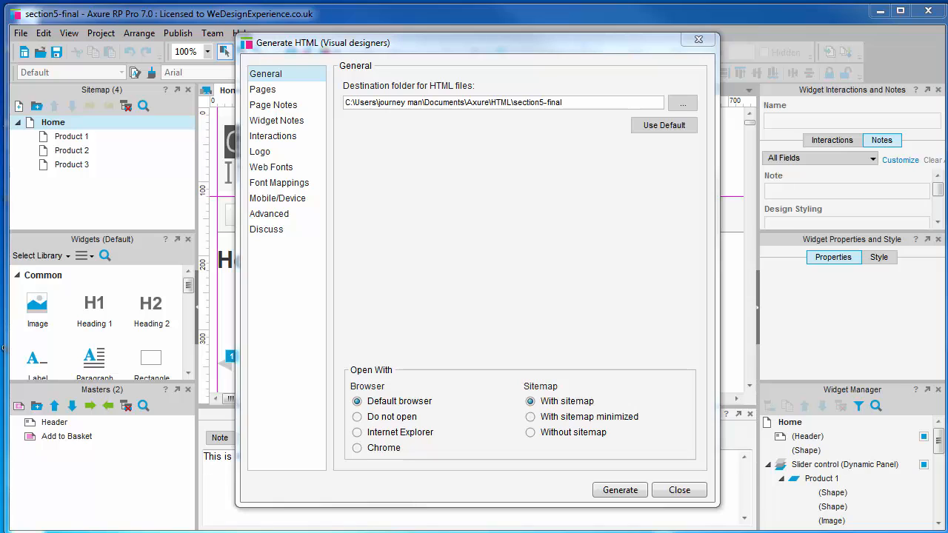
pyautogui.click(681, 102)
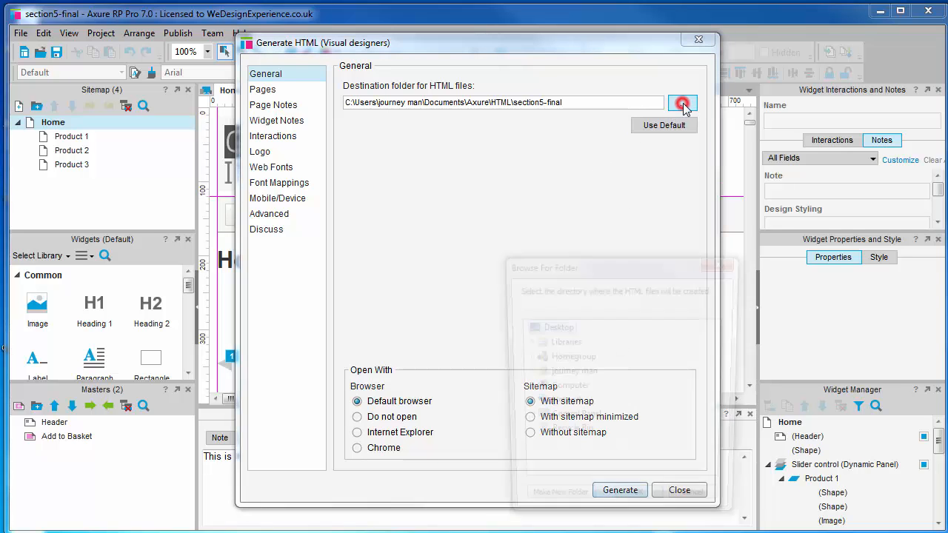
pyautogui.click(682, 102)
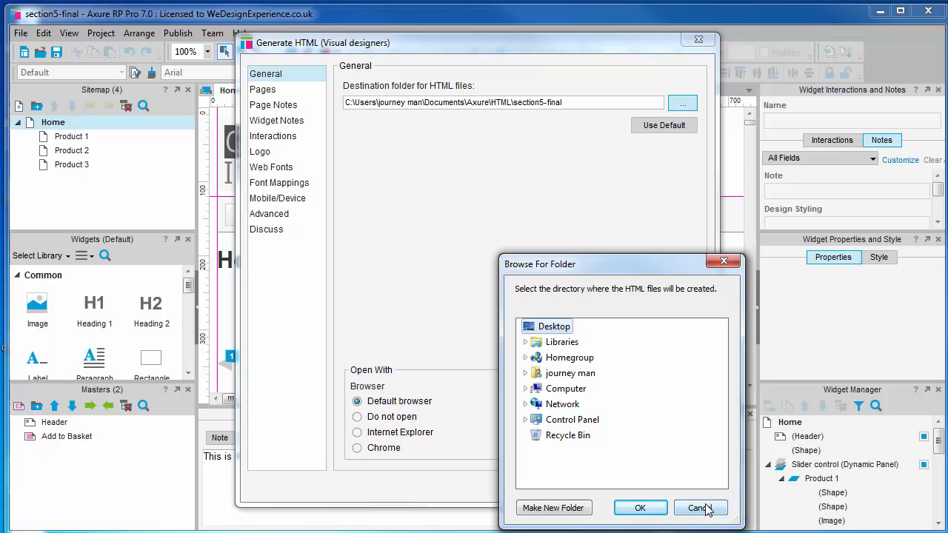
pyautogui.click(696, 508)
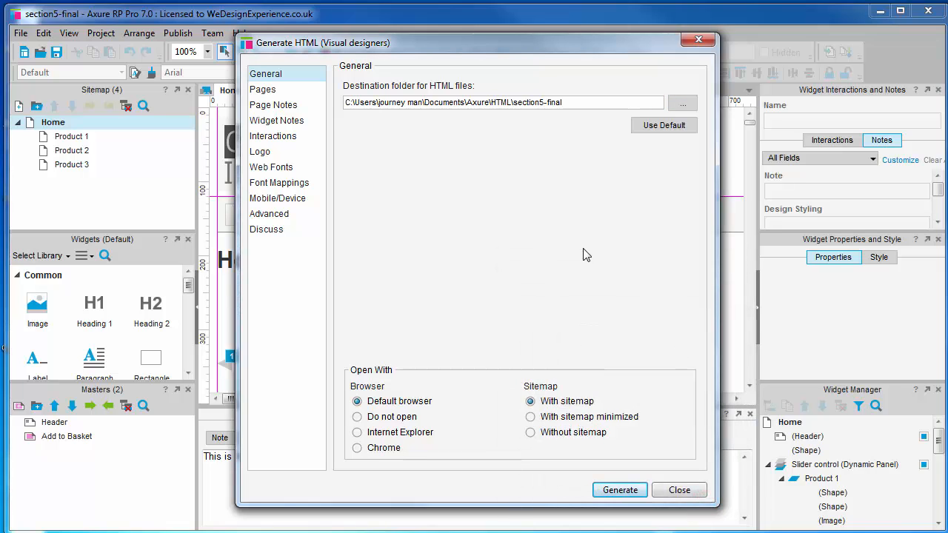
pyautogui.moveTo(391, 395)
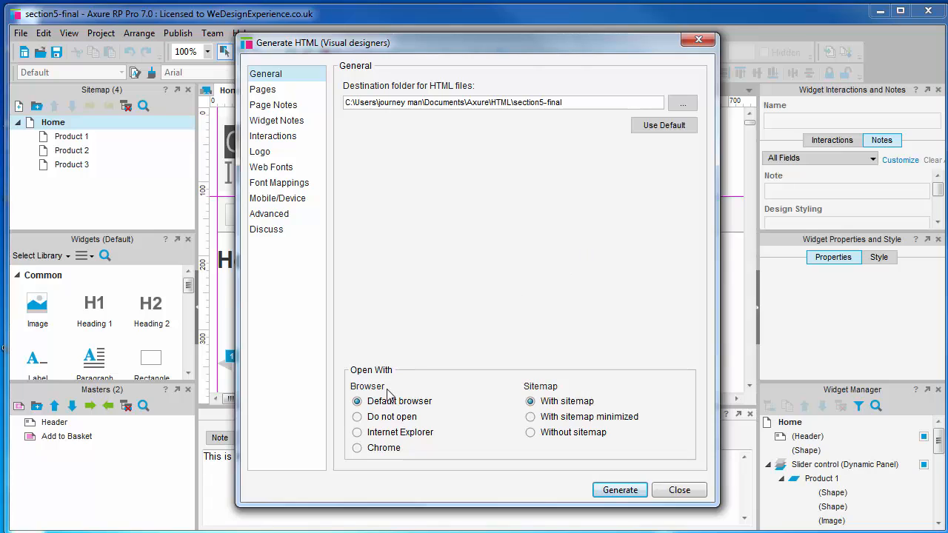
# Keep the output opening in the default browser with the full sitemap after trying the alternatives
pyautogui.click(357, 416)
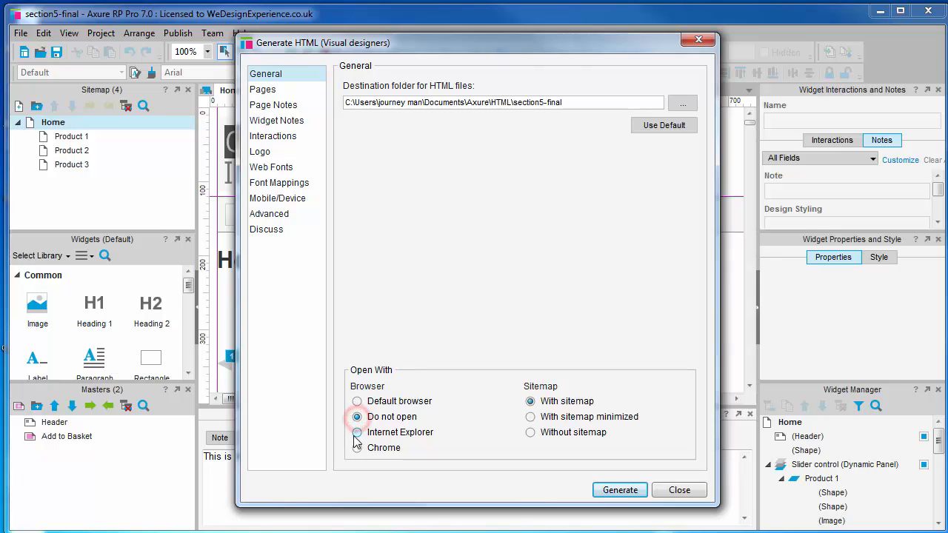
pyautogui.click(357, 400)
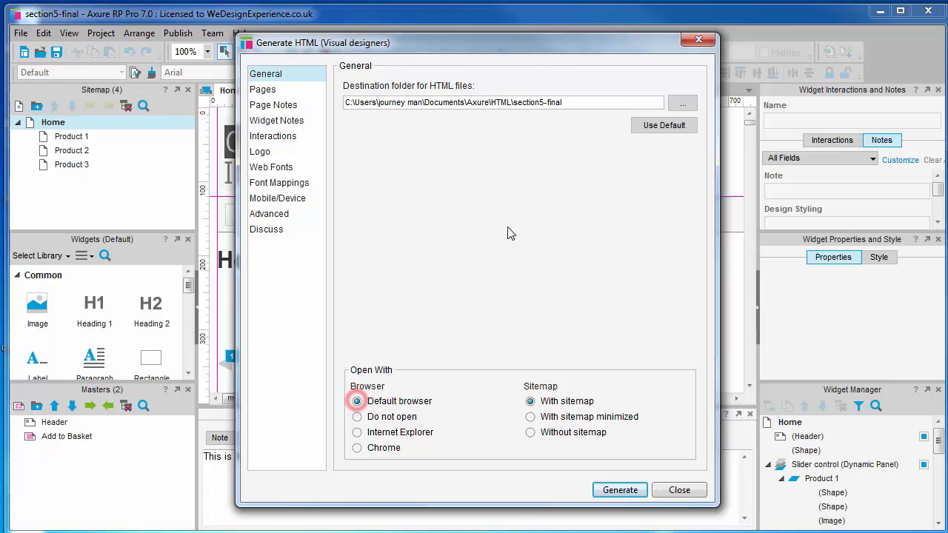
pyautogui.click(356, 400)
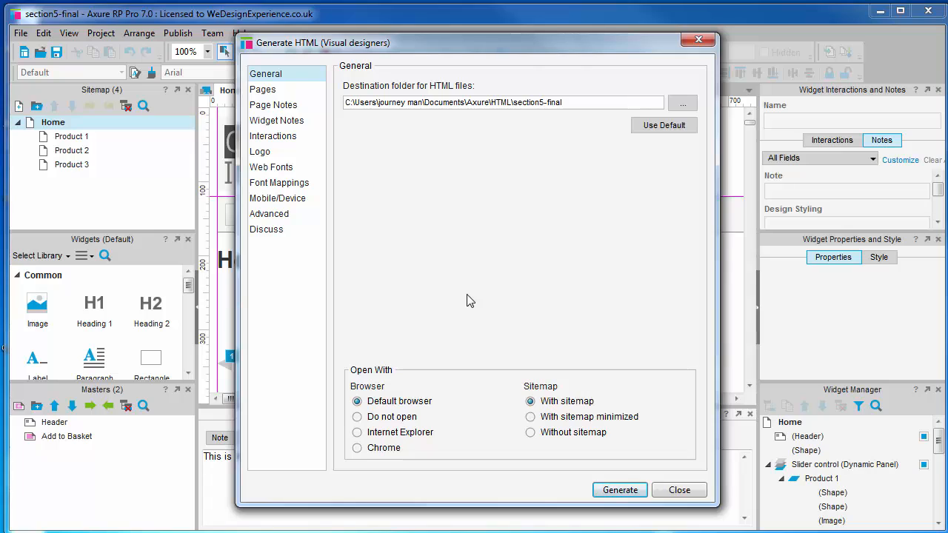
pyautogui.moveTo(570, 305)
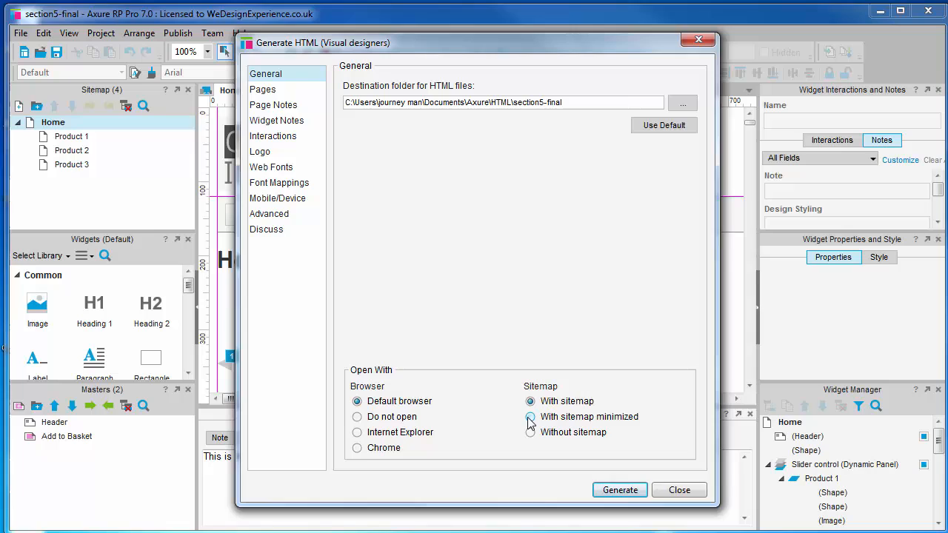
pyautogui.click(531, 416)
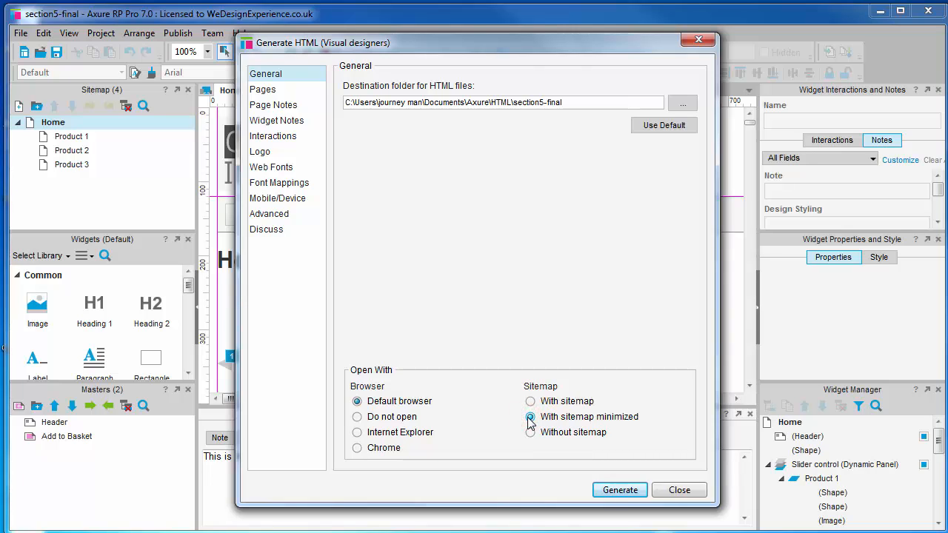
pyautogui.click(530, 432)
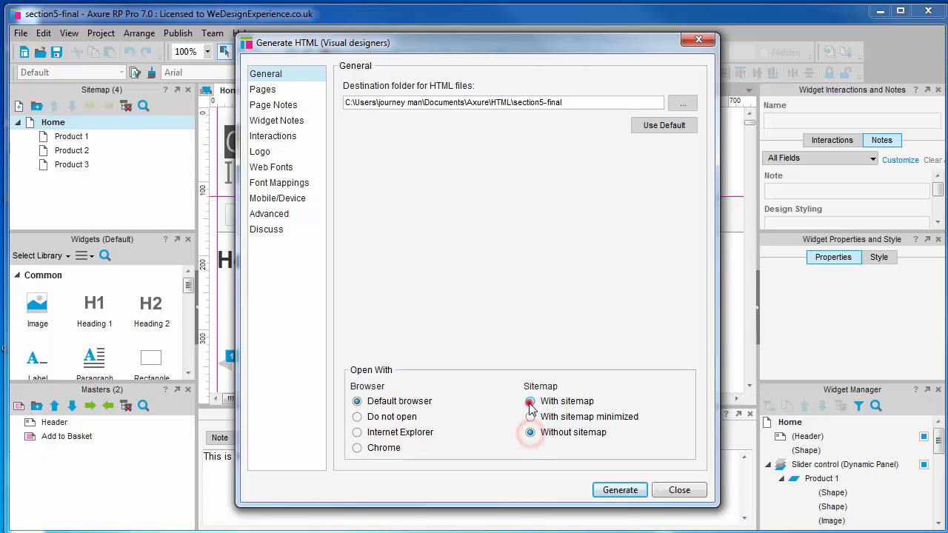
pyautogui.click(530, 400)
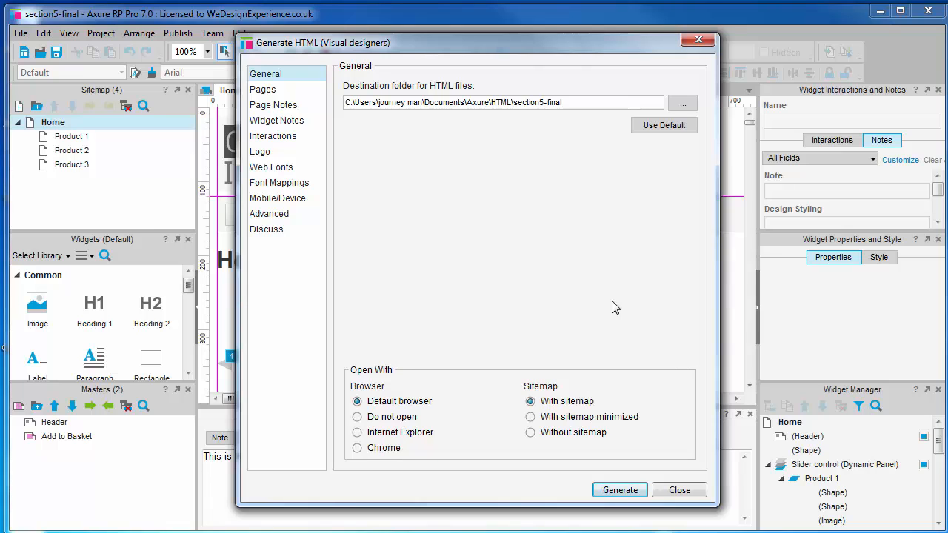
pyautogui.moveTo(418, 117)
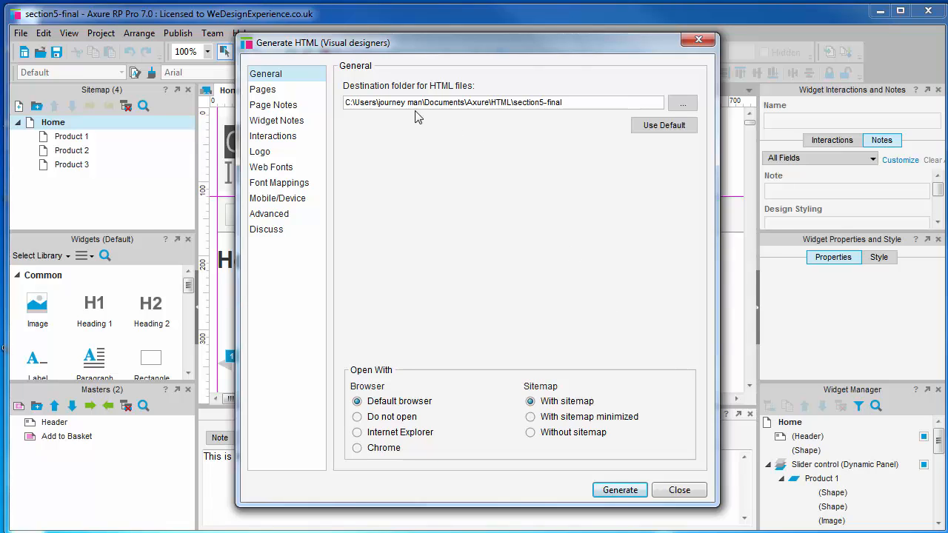
# Review the Pages settings and leave Generate All Pages turned on
pyautogui.click(262, 89)
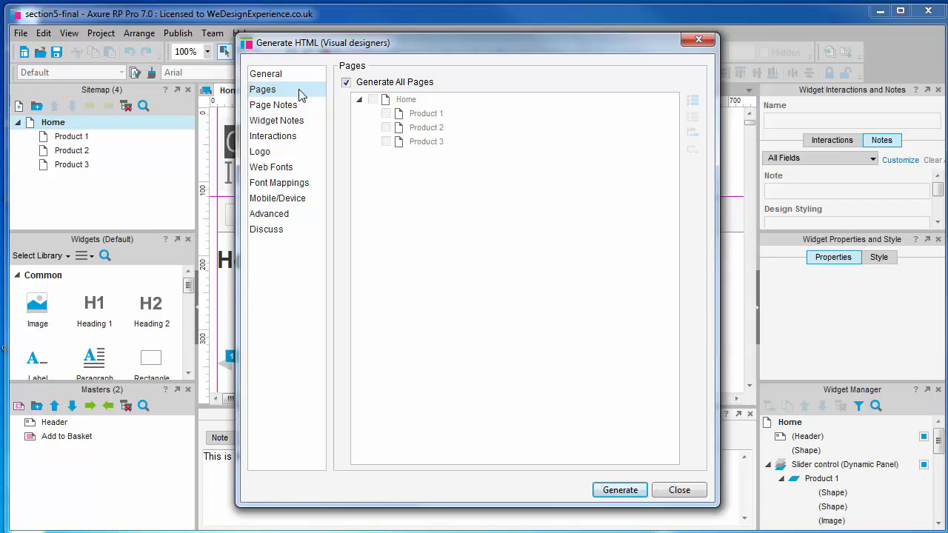
pyautogui.click(345, 82)
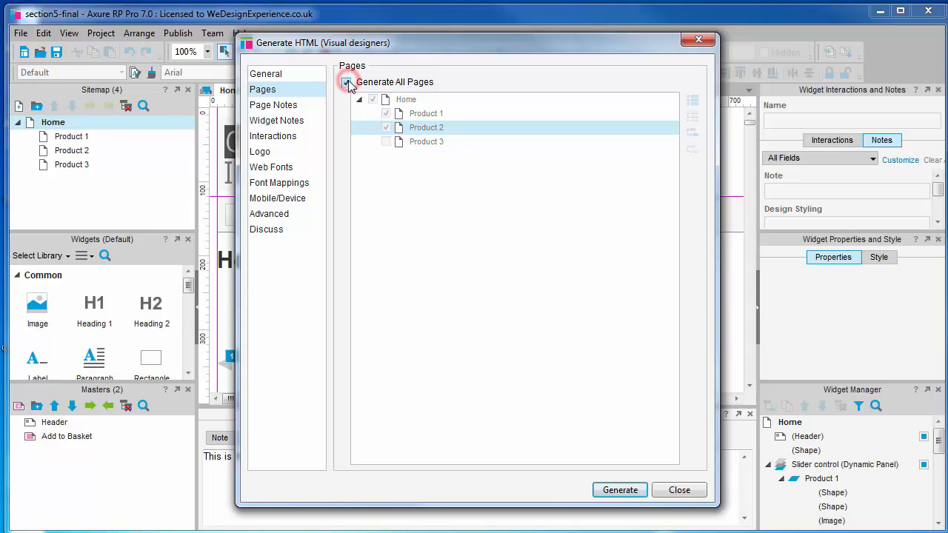
pyautogui.click(347, 81)
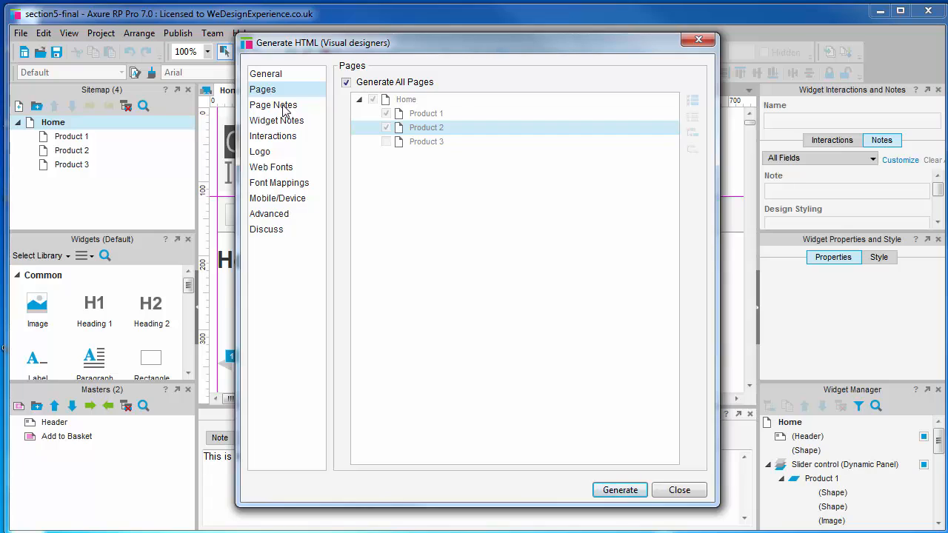
# In Page Notes, include only Designer notes, excluding Note and Project Manager
pyautogui.click(272, 104)
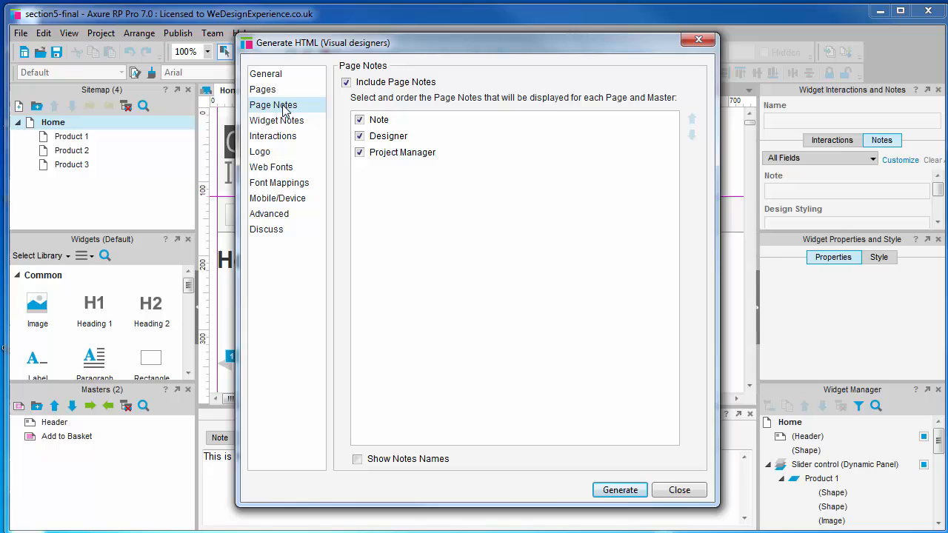
pyautogui.moveTo(466, 109)
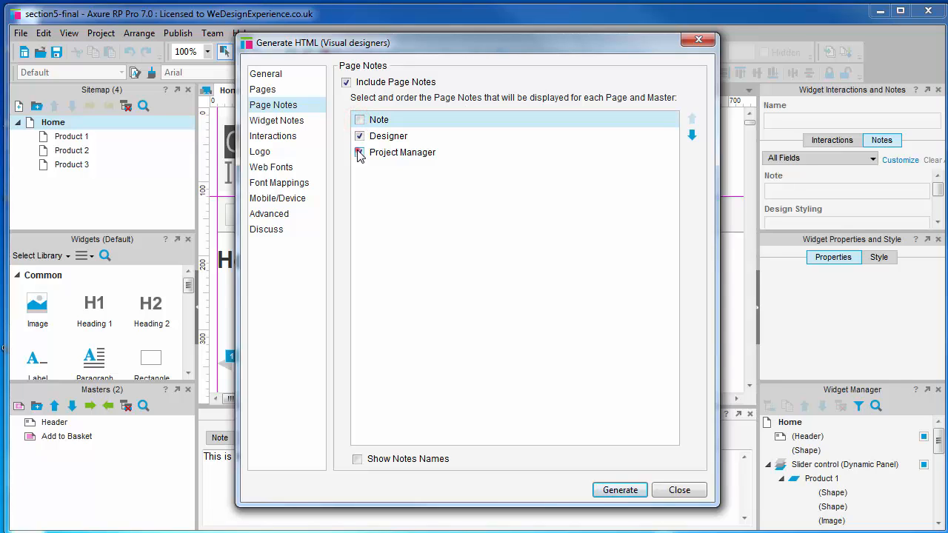
pyautogui.click(358, 152)
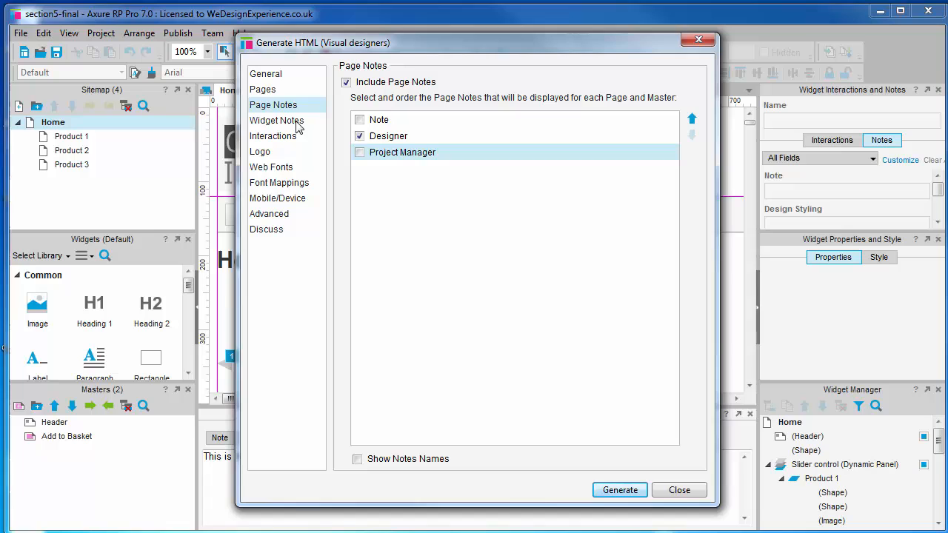
# In Widget Notes, keep note icons and include only the Design Styling and Status fields
pyautogui.click(276, 120)
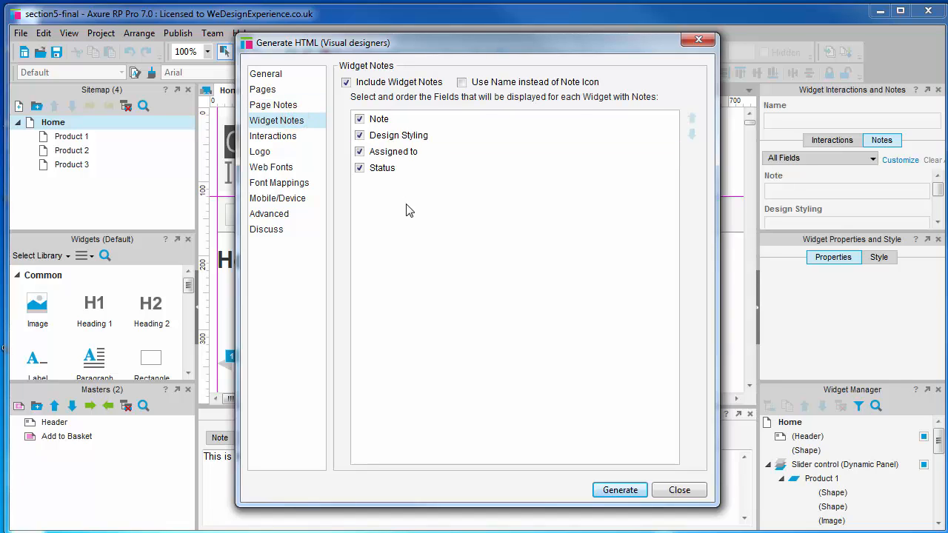
pyautogui.click(462, 82)
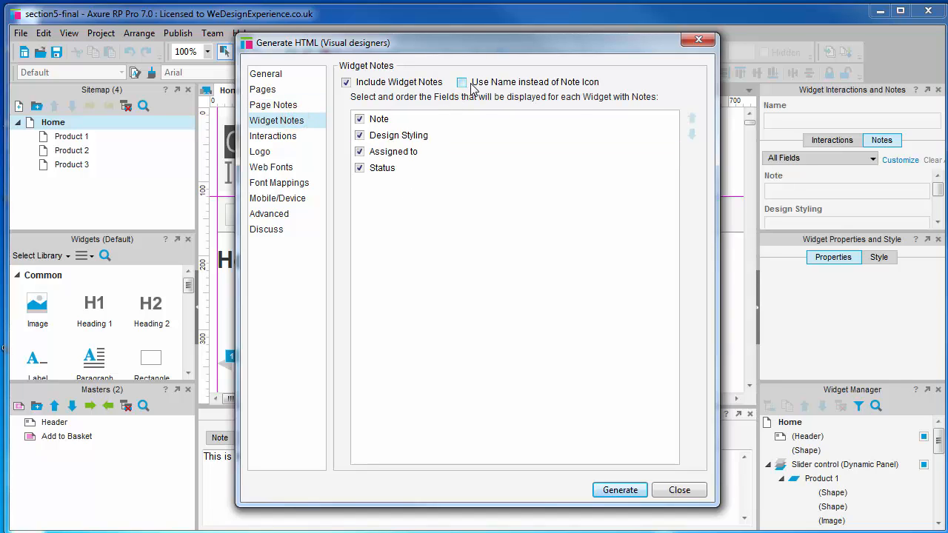
pyautogui.click(462, 83)
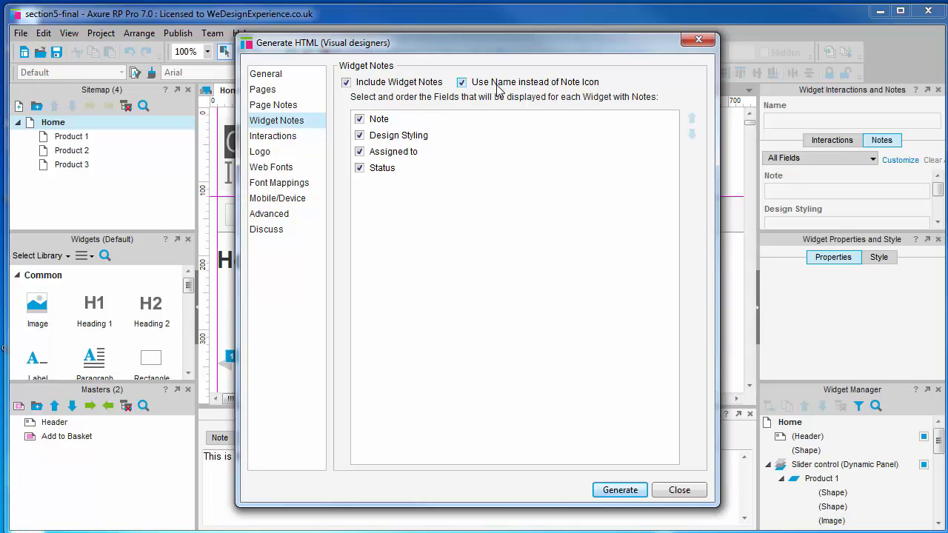
pyautogui.click(460, 81)
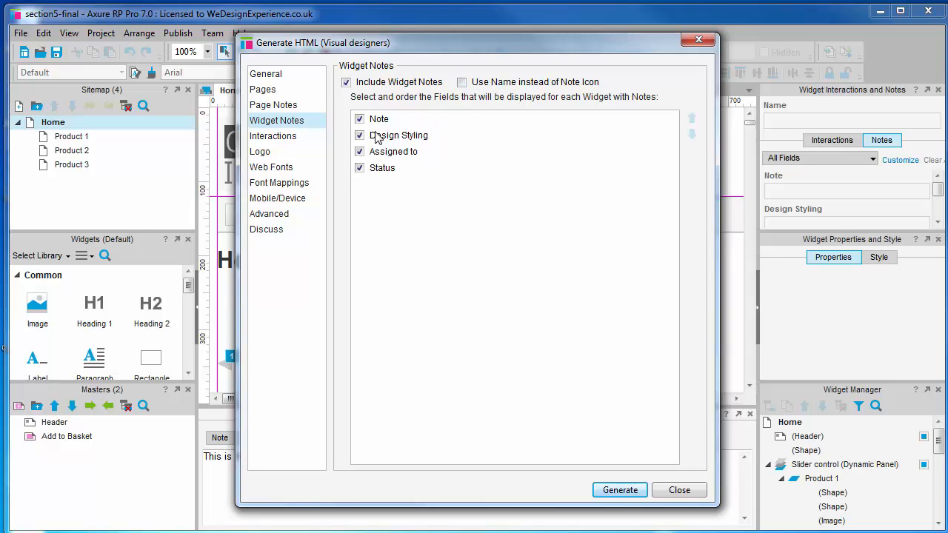
pyautogui.click(379, 119)
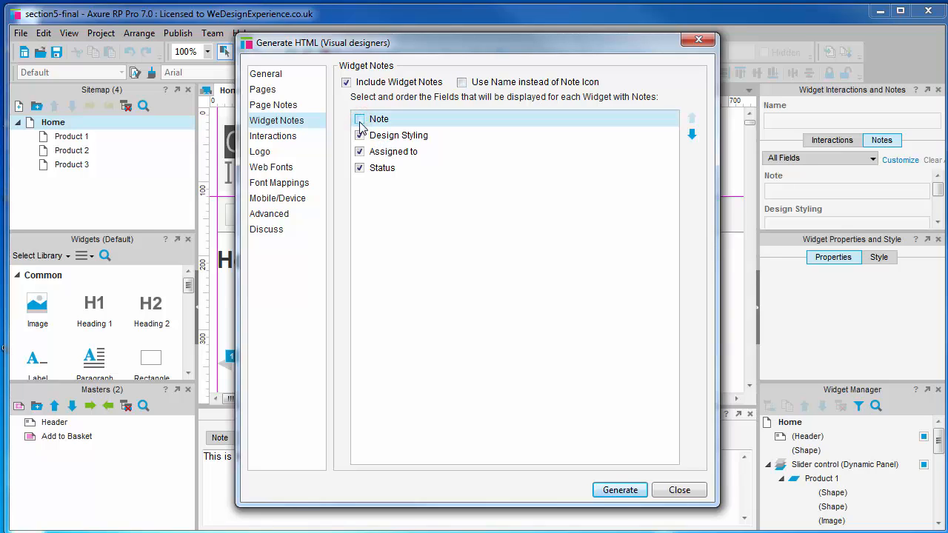
pyautogui.click(359, 119)
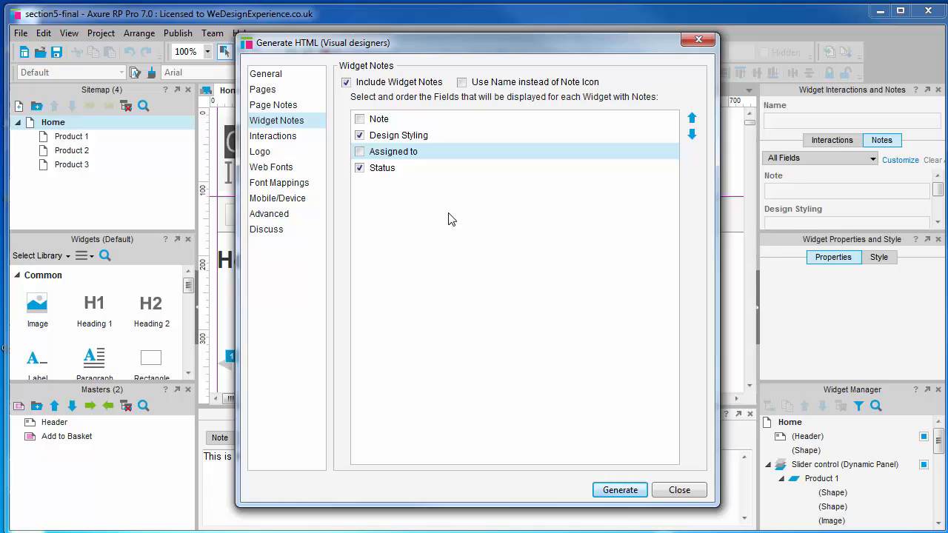
pyautogui.click(358, 152)
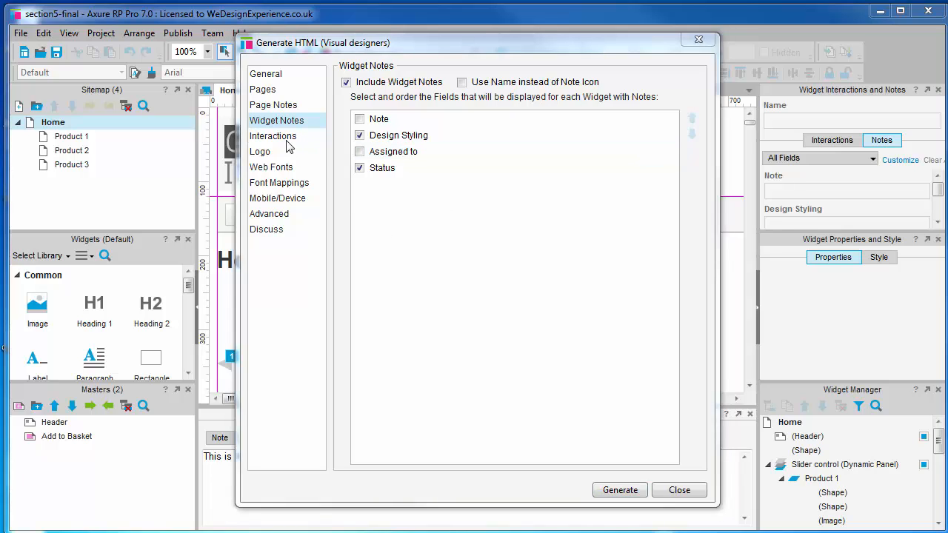
# Import the genericLogo image from the Desktop as the prototype's logo
pyautogui.click(273, 137)
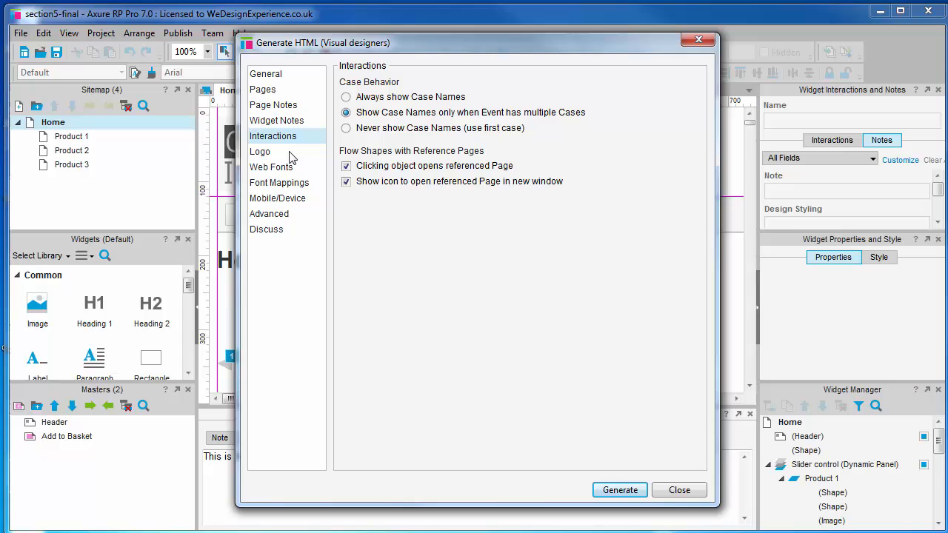
pyautogui.click(261, 151)
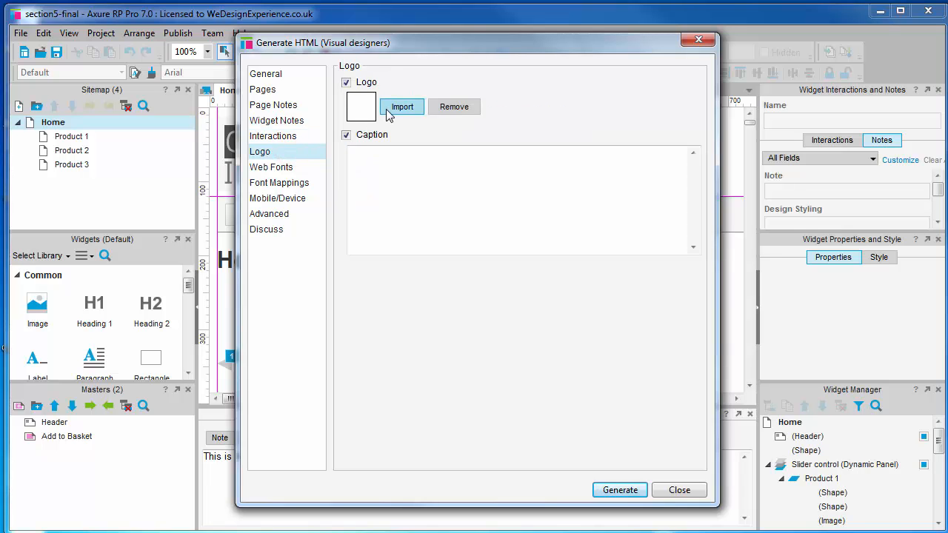
pyautogui.click(401, 107)
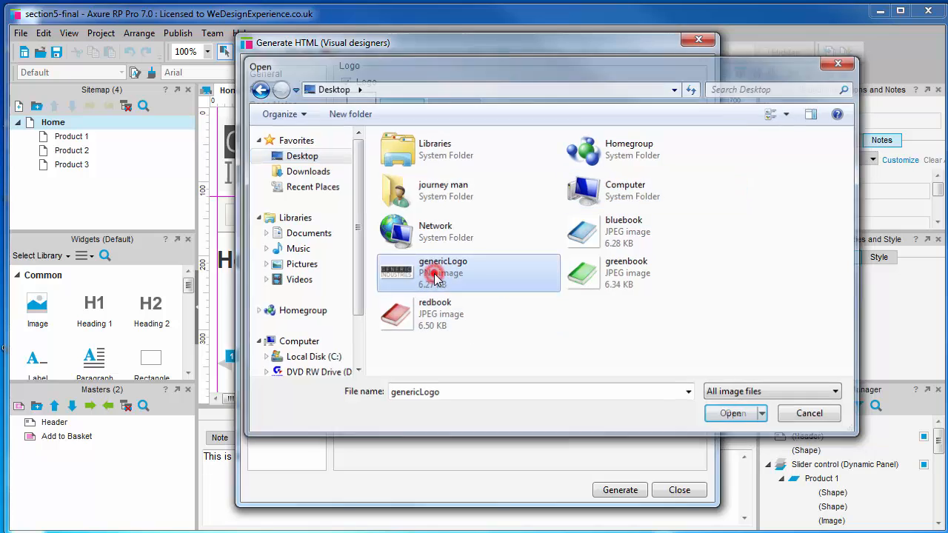
pyautogui.click(731, 413)
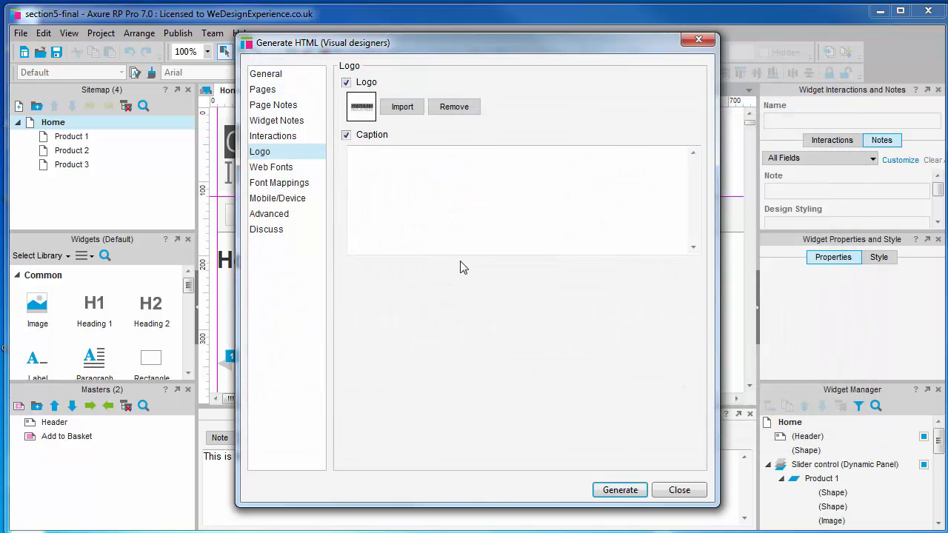
pyautogui.moveTo(271, 166)
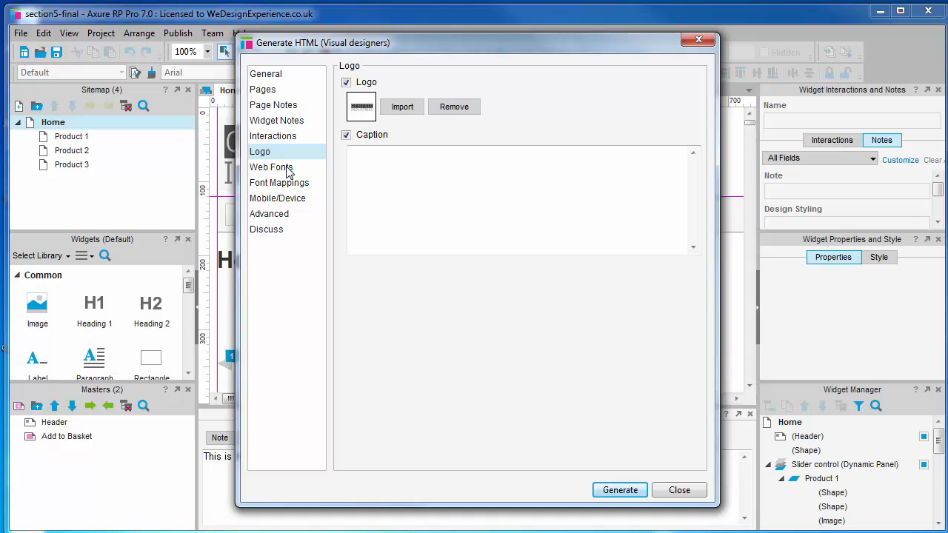
pyautogui.click(271, 166)
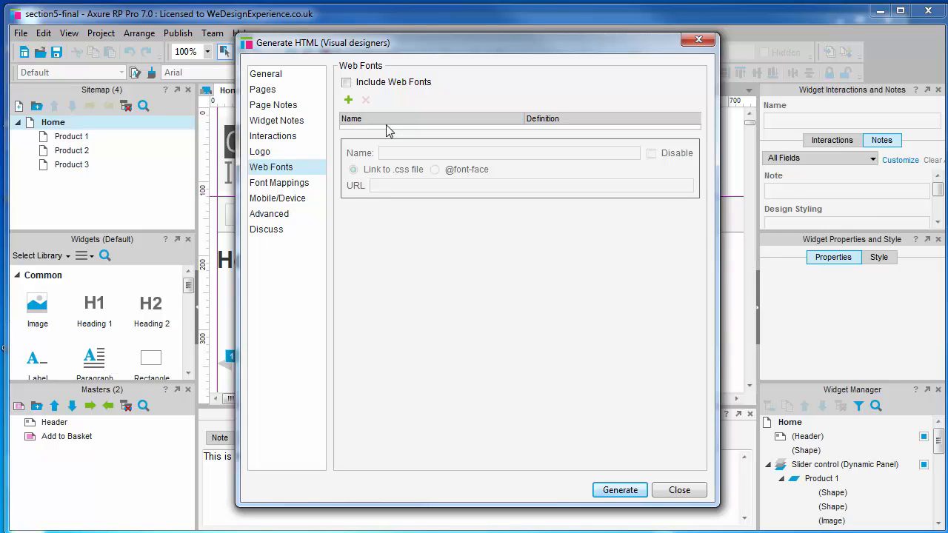
pyautogui.click(345, 83)
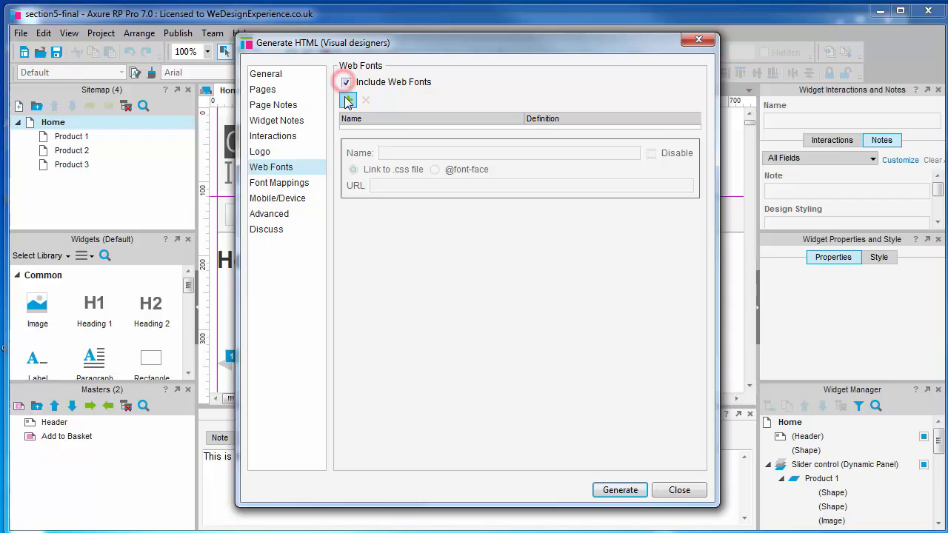
pyautogui.click(348, 101)
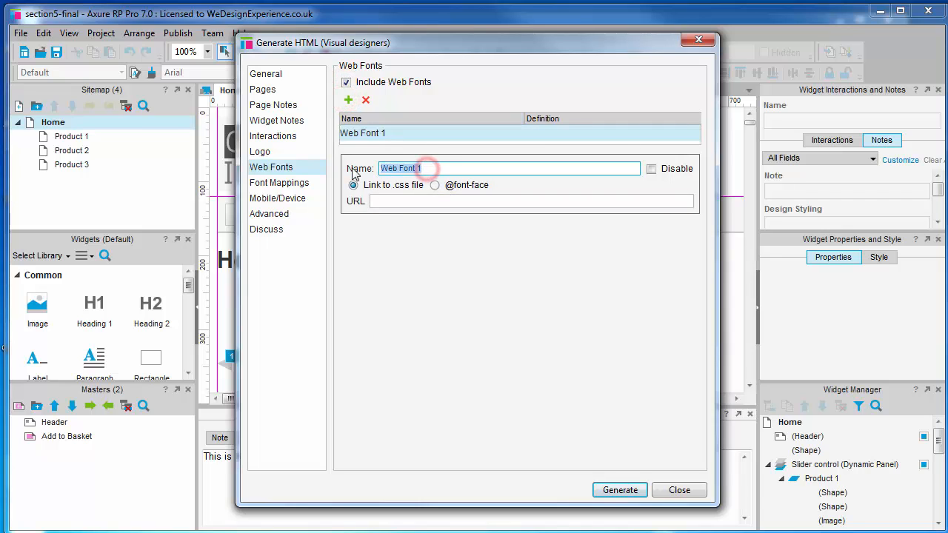
pyautogui.write('Metropho')
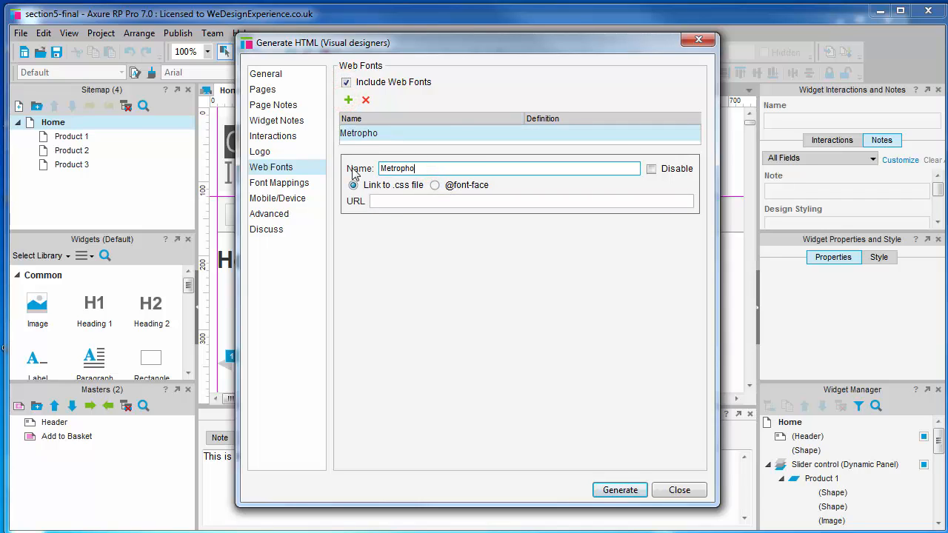
pyautogui.write('bic')
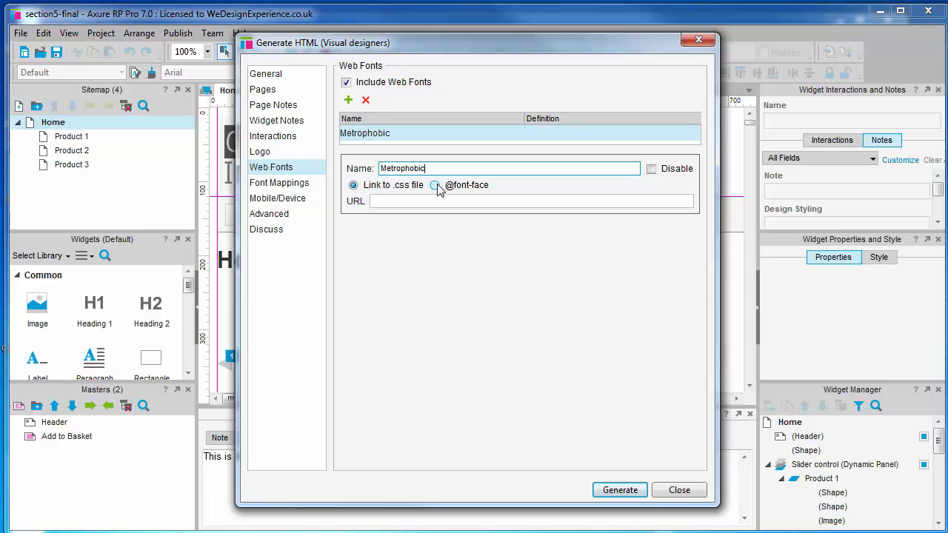
pyautogui.click(435, 186)
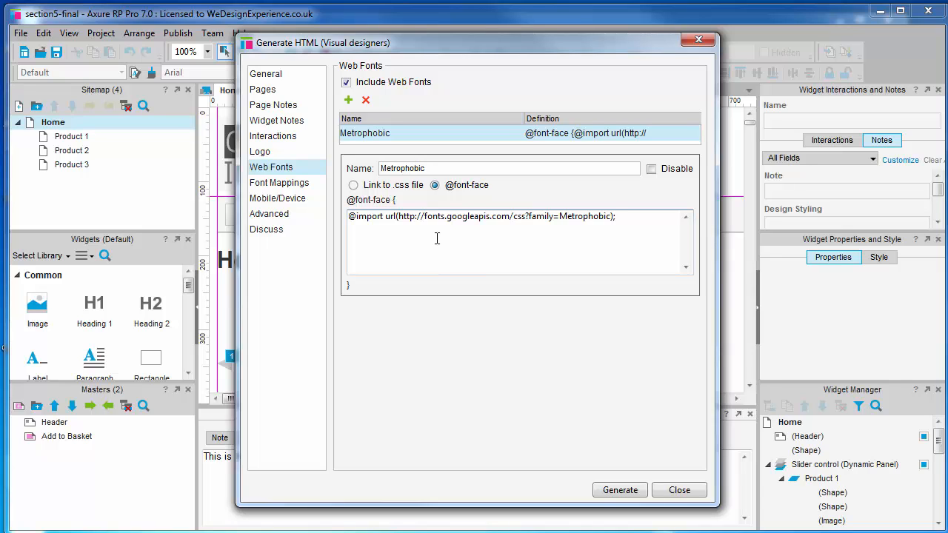
pyautogui.click(278, 182)
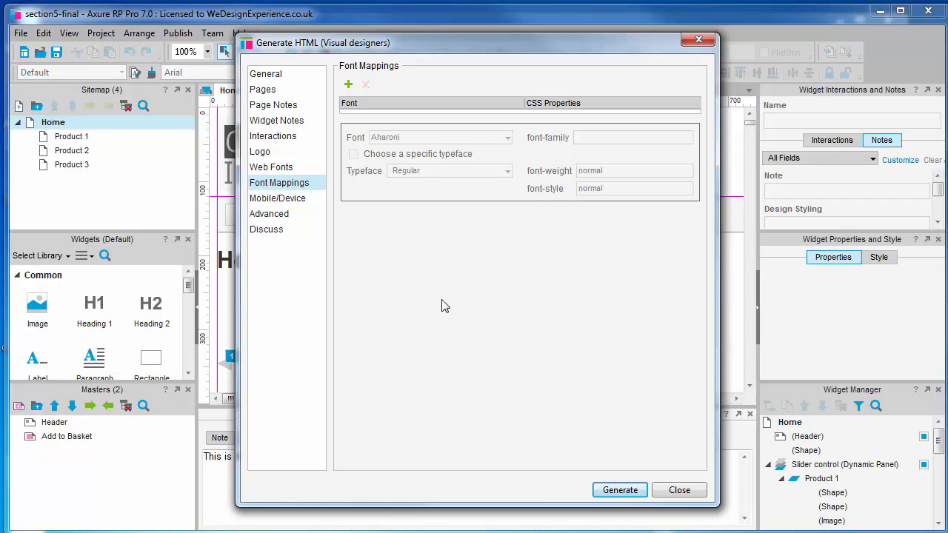
# Review the Mobile/Device viewport settings, then bring up the Advanced generation settings
pyautogui.click(277, 199)
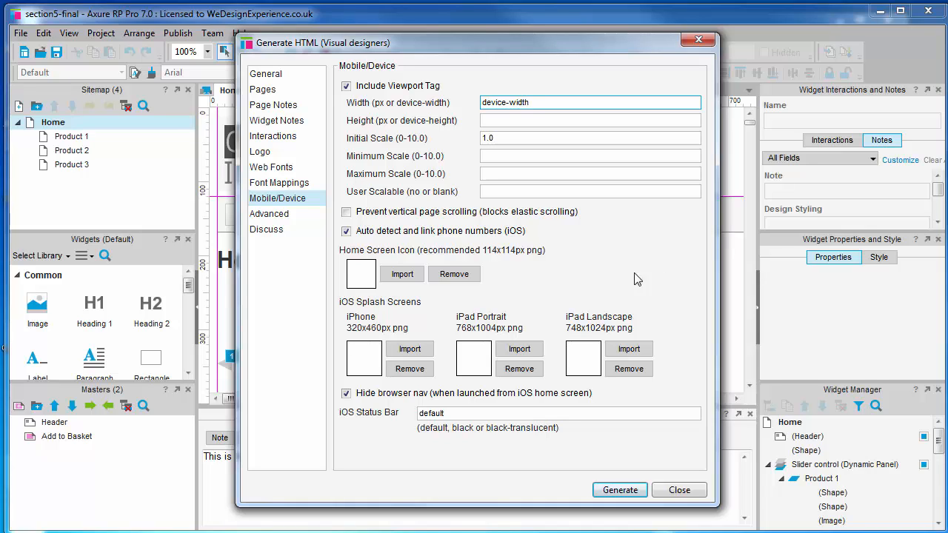
pyautogui.click(270, 213)
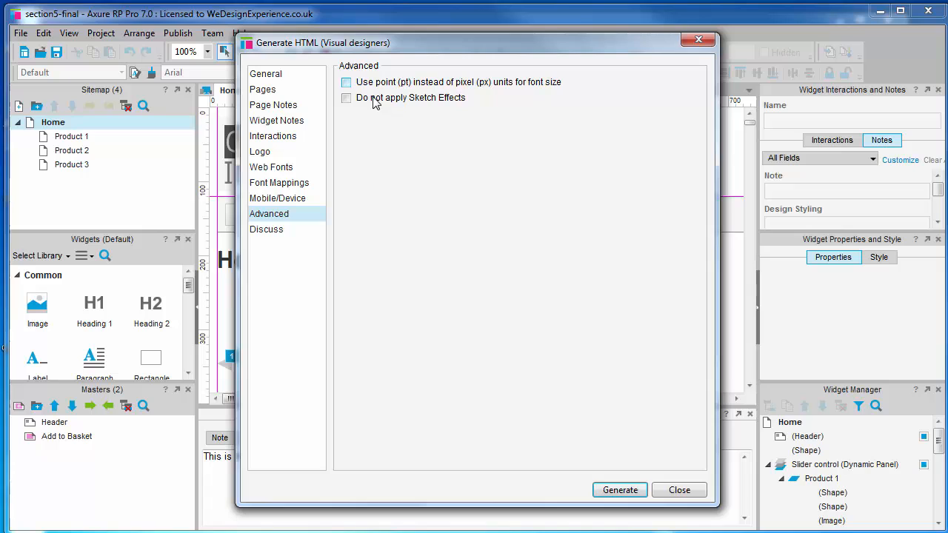
# Review the Discuss settings, with discussions not included in the prototype
pyautogui.click(266, 228)
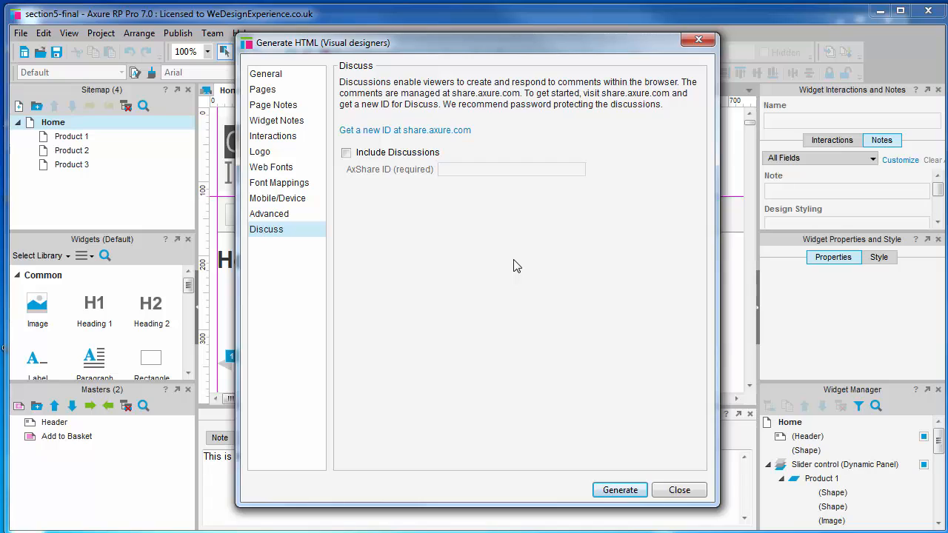
pyautogui.moveTo(764, 353)
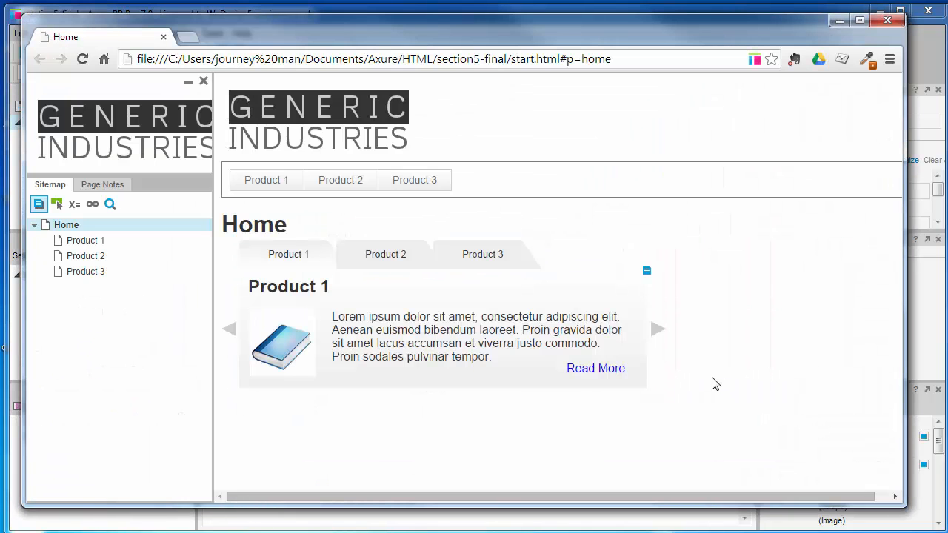
pyautogui.moveTo(822, 383)
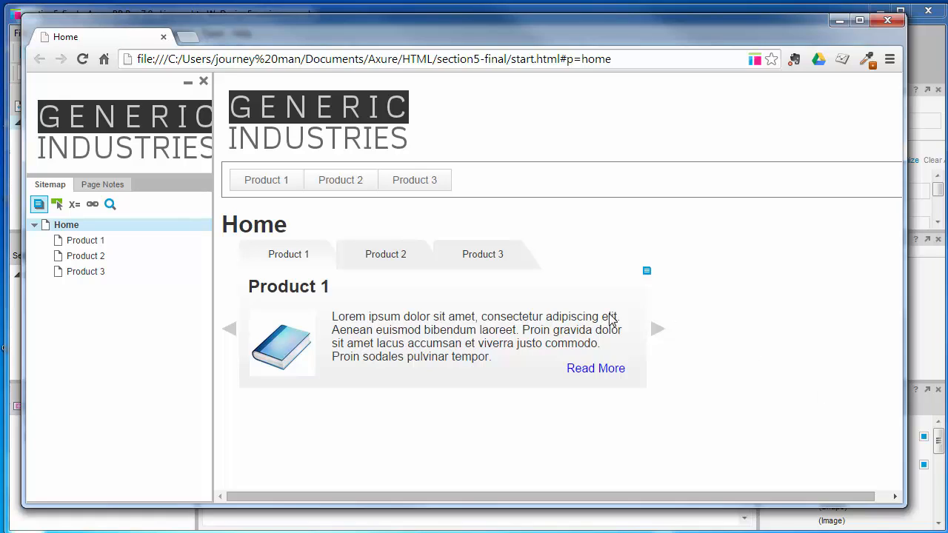
pyautogui.moveTo(333, 302)
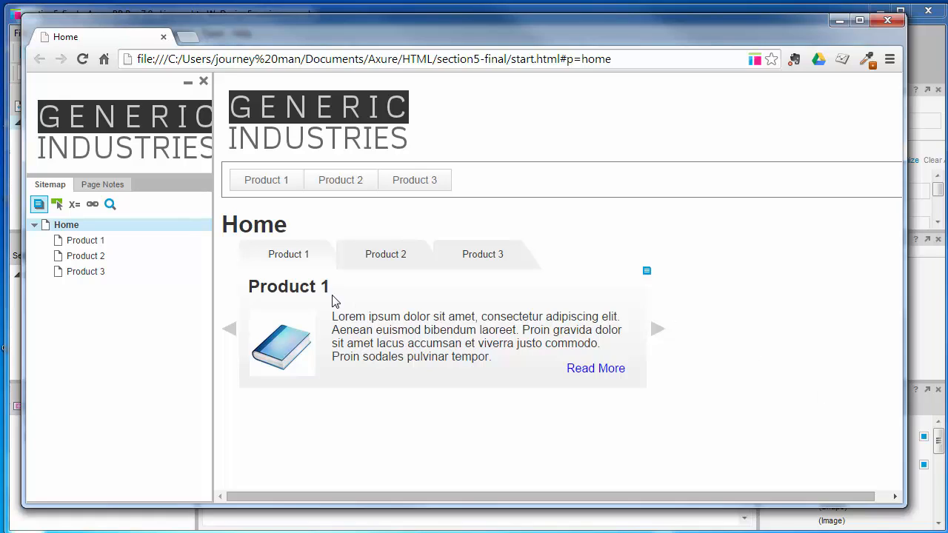
# View the Home page's Designer notes and the slider's Design Styling and Status notes
pyautogui.click(102, 184)
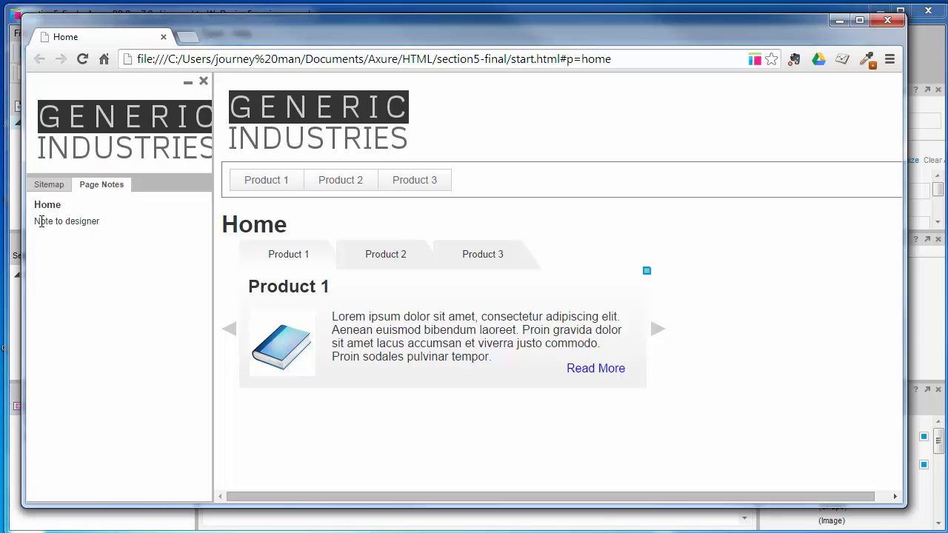
pyautogui.moveTo(646, 271)
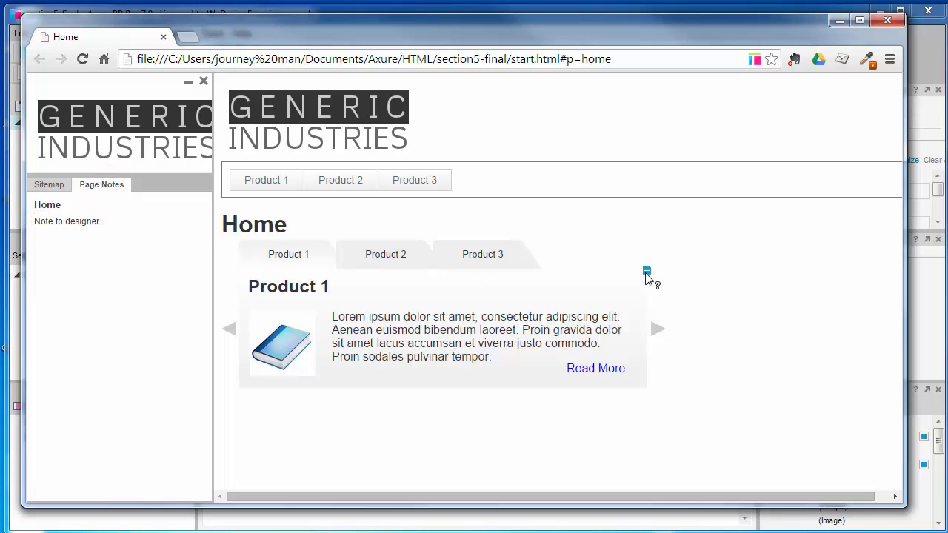
pyautogui.click(646, 270)
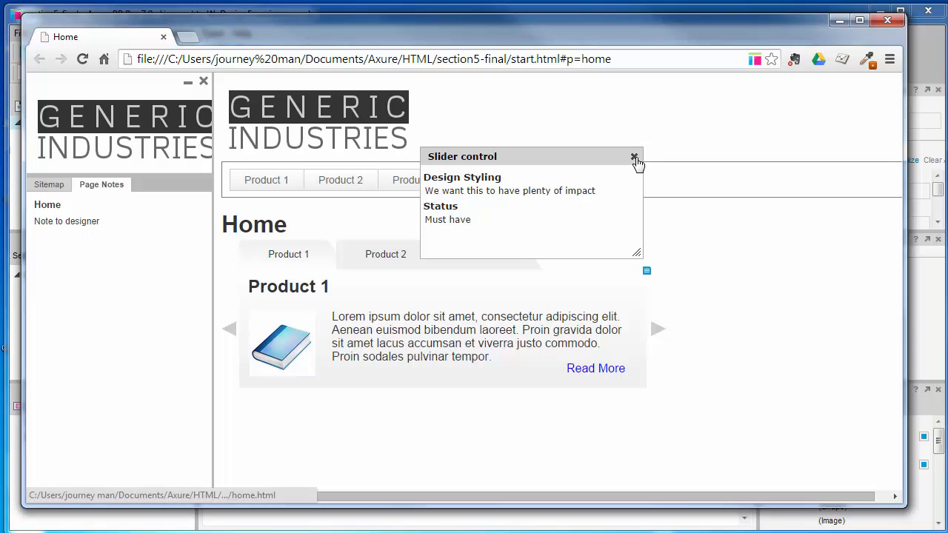
pyautogui.click(634, 157)
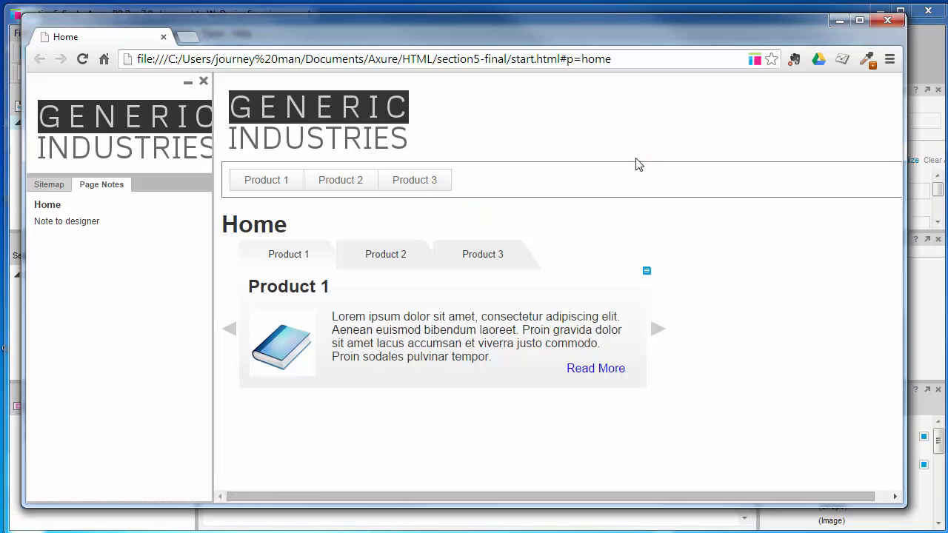
pyautogui.moveTo(849, 361)
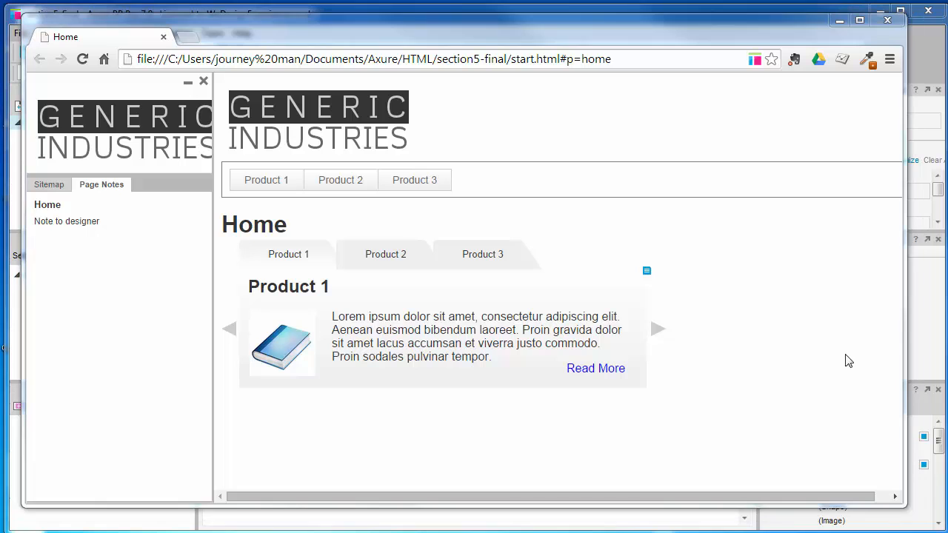
pyautogui.moveTo(885, 21)
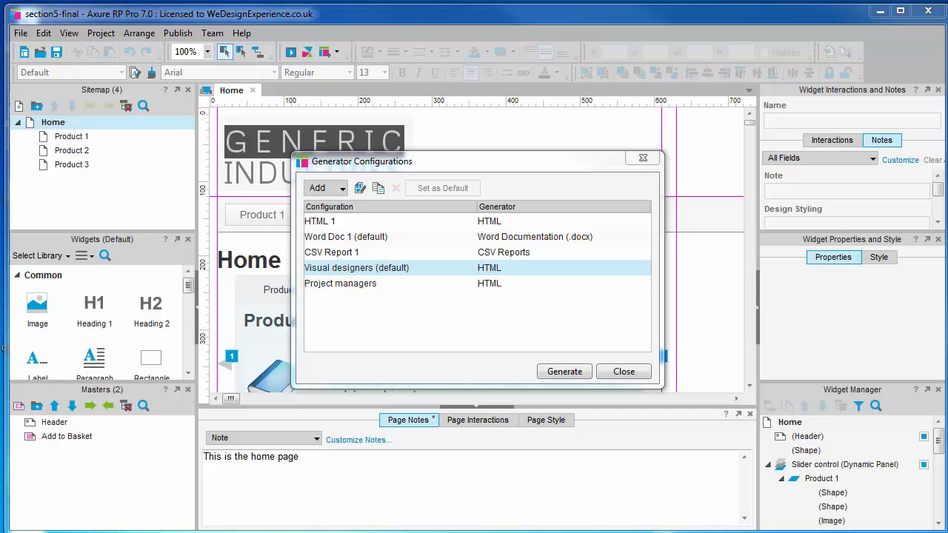
# Browse Documents > Axure > HTML > section5-final and launch its index page in Chrome
pyautogui.click(563, 370)
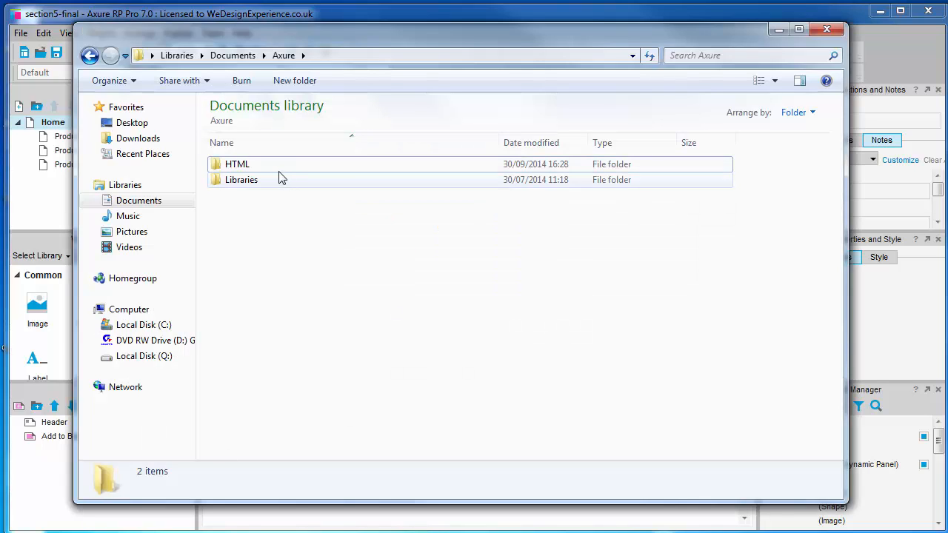
pyautogui.moveTo(263, 165)
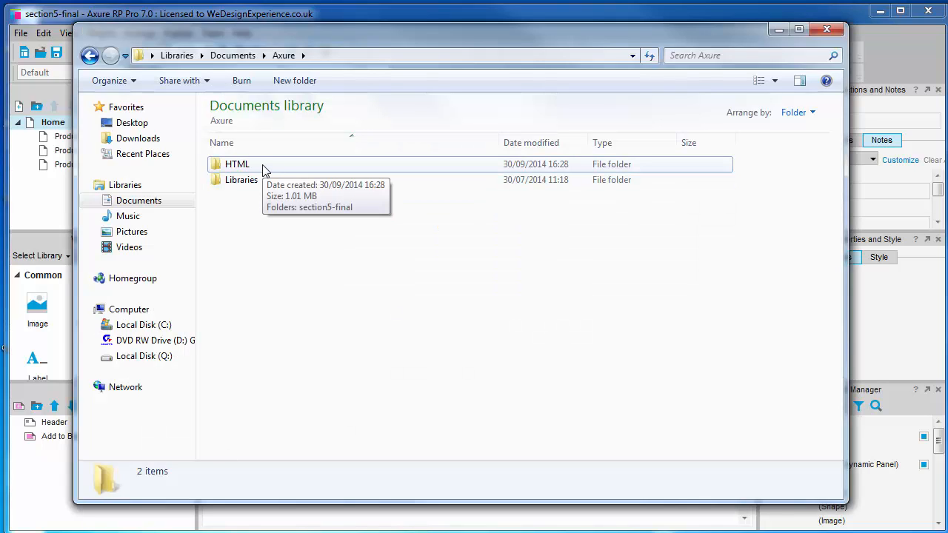
pyautogui.doubleClick(237, 163)
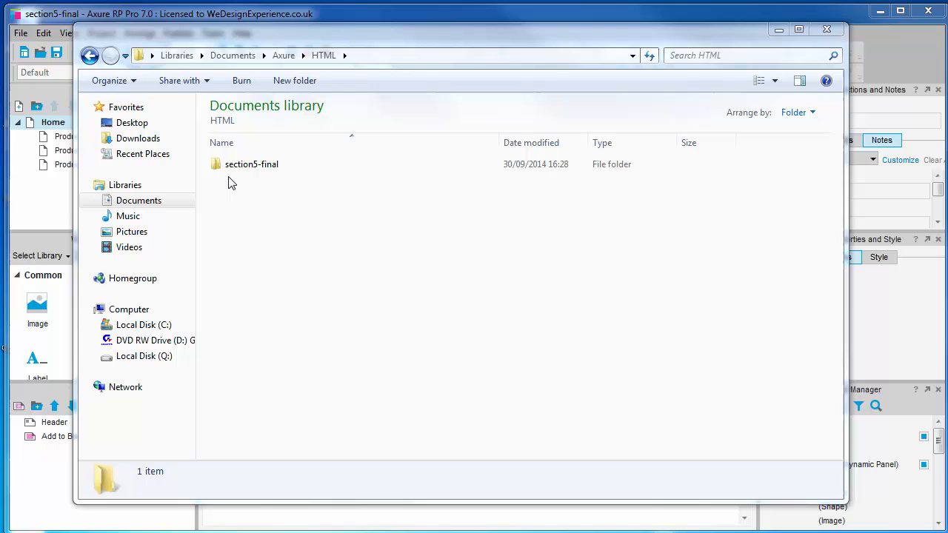
pyautogui.doubleClick(252, 163)
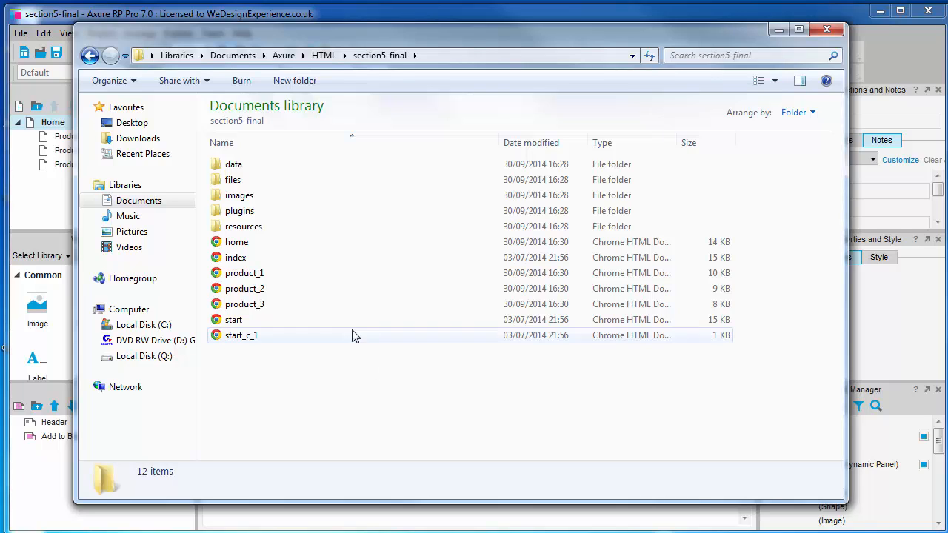
pyautogui.click(235, 258)
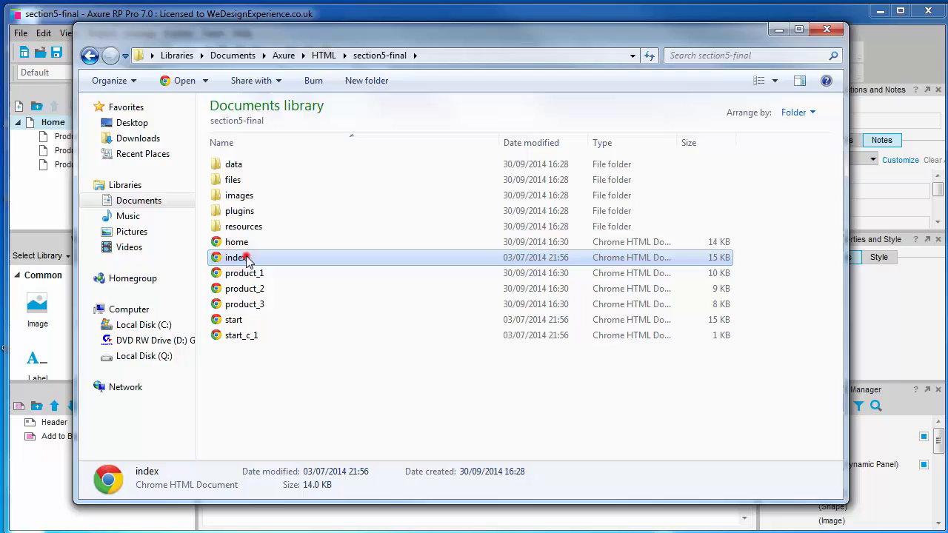
pyautogui.doubleClick(237, 258)
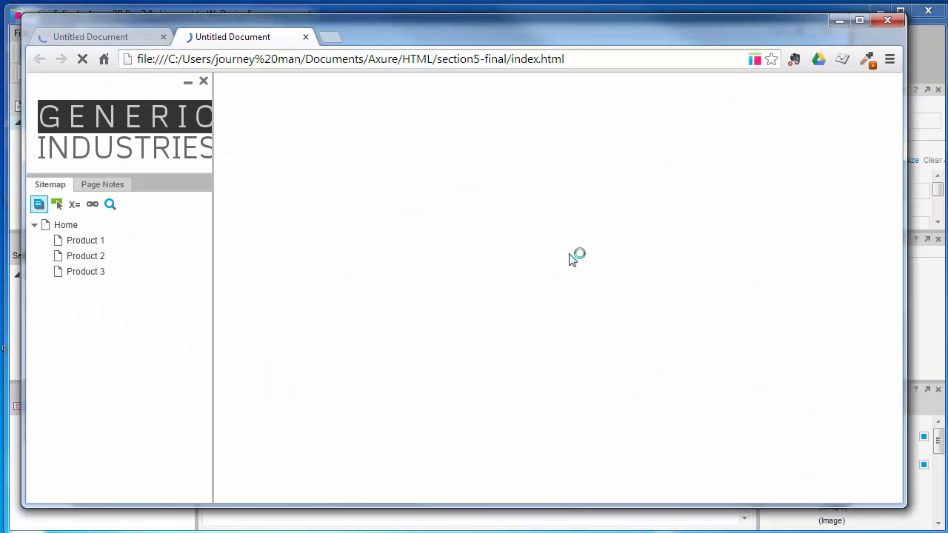